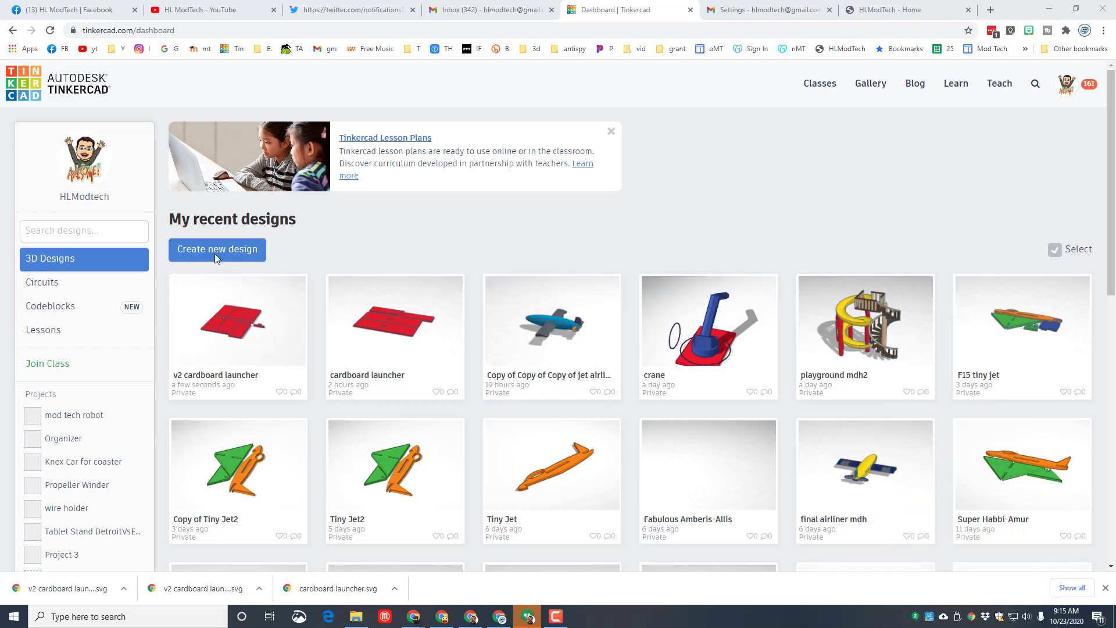
Create a new blank 3D design and name it 'spider mdh'.
{"action": "left_click", "coordinate": [217, 249]}
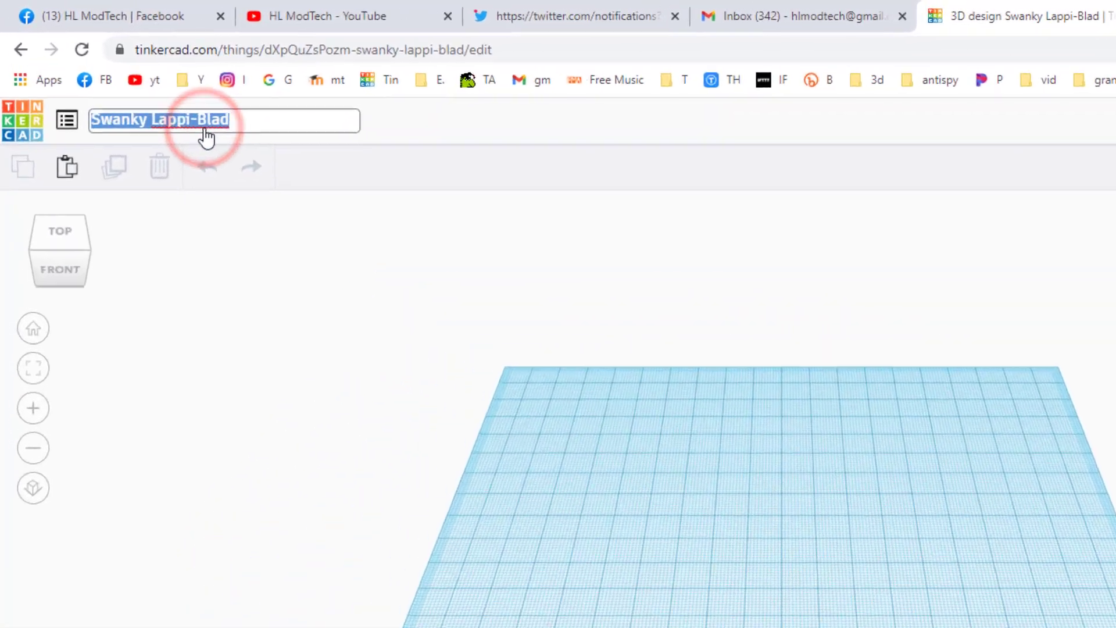
{"action": "type", "text": "s"}
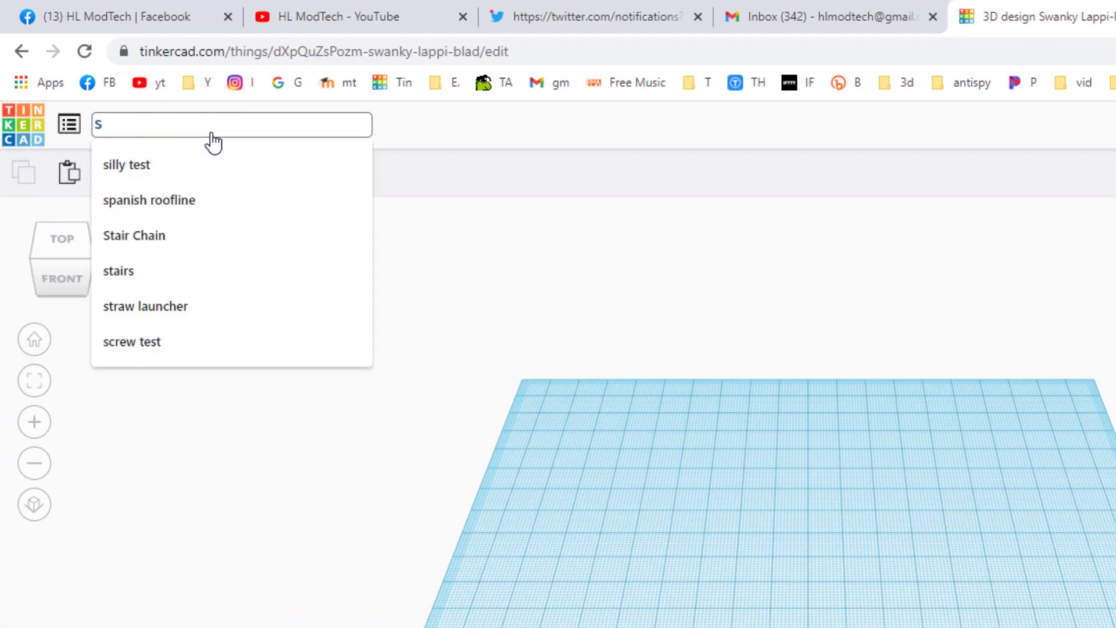
{"action": "type", "text": "spider"}
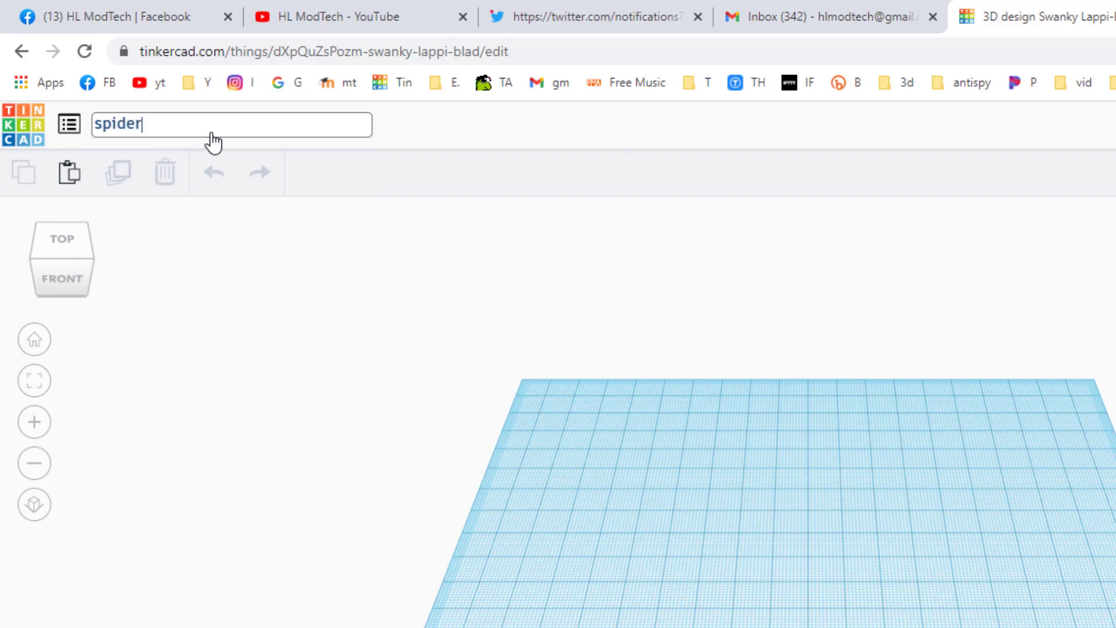
{"action": "type", "text": "mdh"}
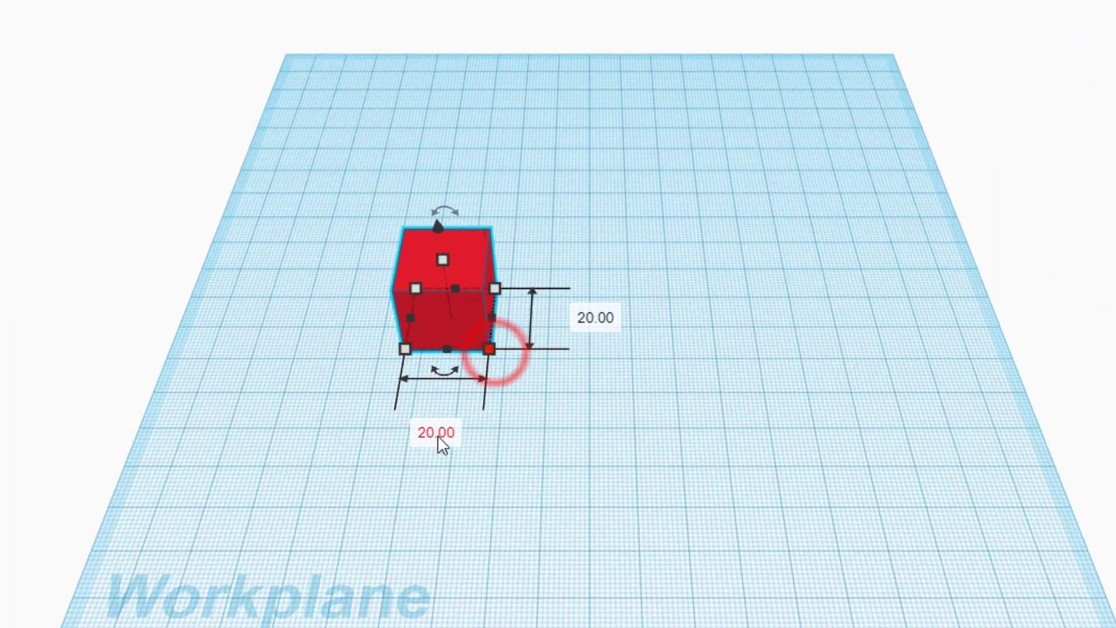
Slim the box to width 5 and depth 2 to form a tall thin picket post.
{"action": "type", "text": "5"}
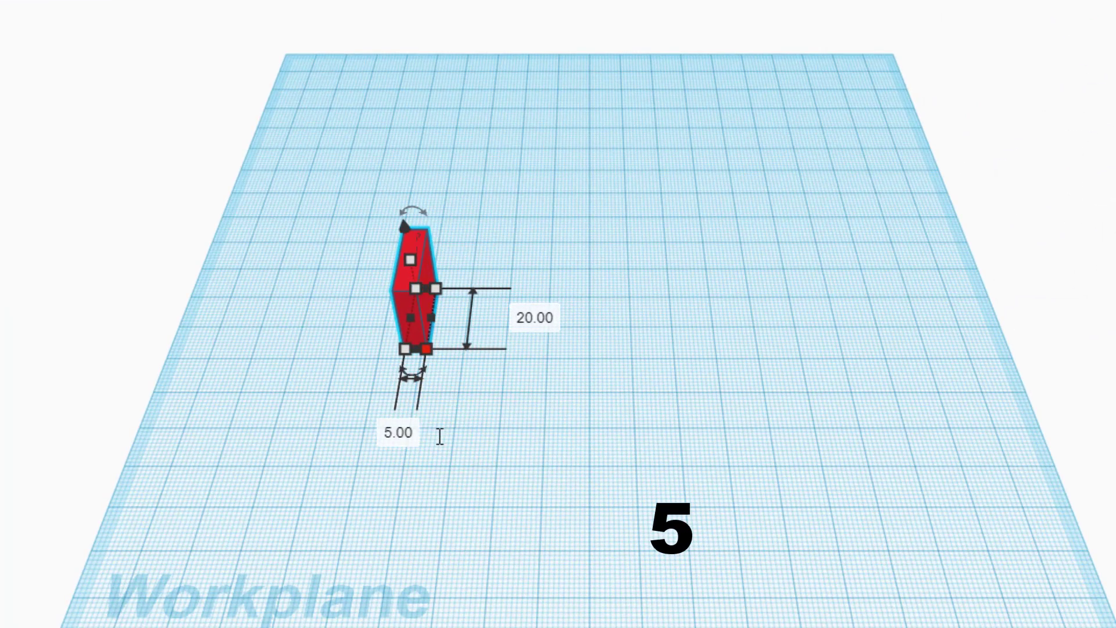
{"action": "left_click", "coordinate": [537, 318]}
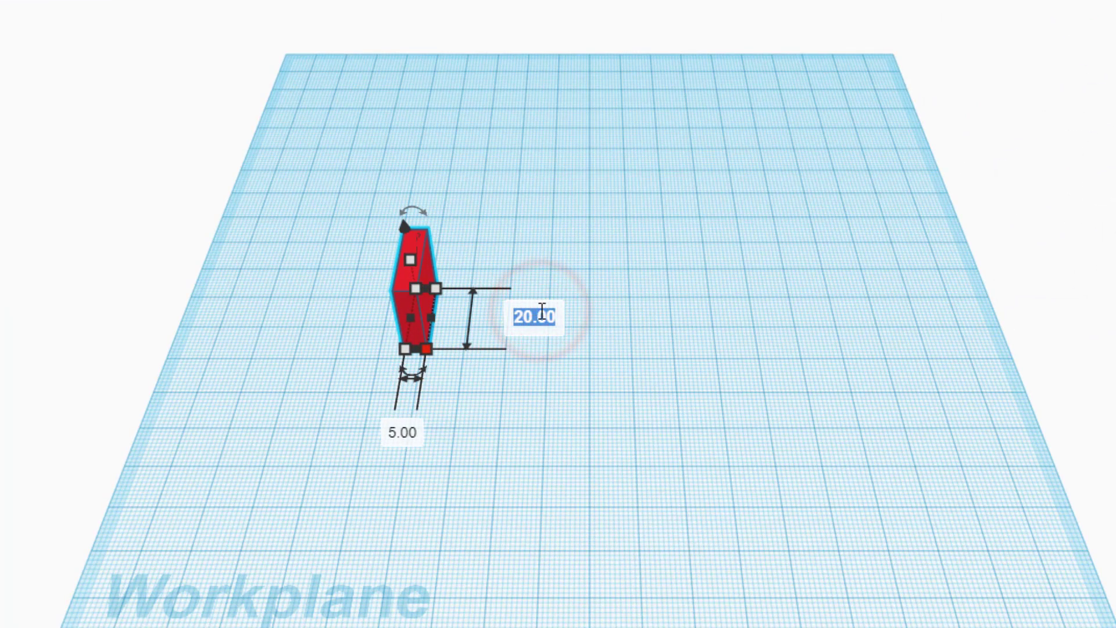
{"action": "left_click", "coordinate": [367, 321]}
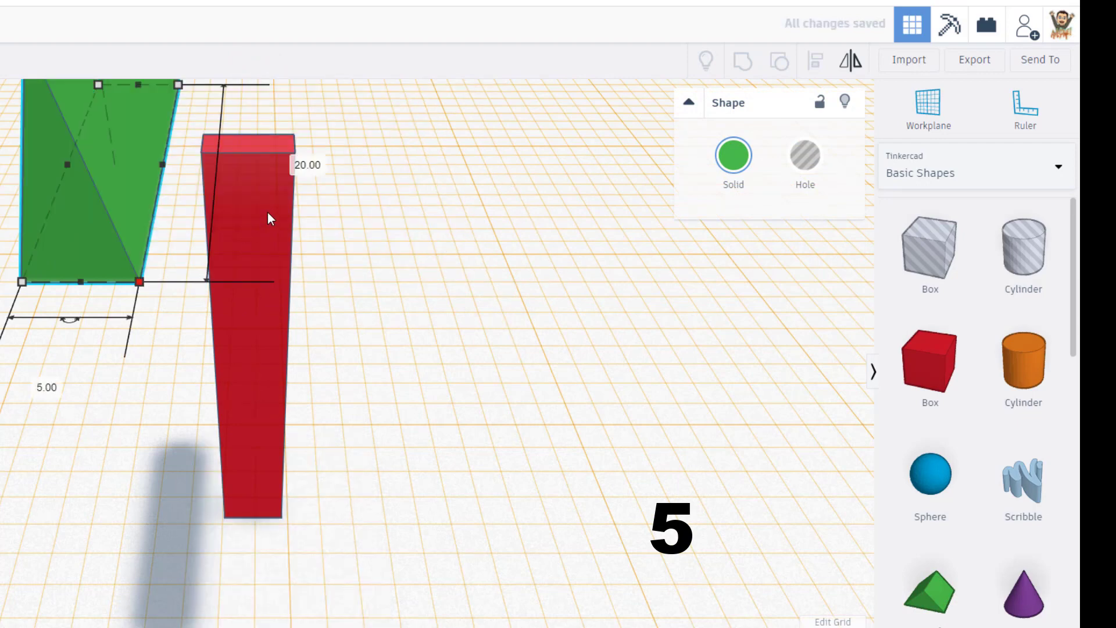
{"action": "type", "text": "2"}
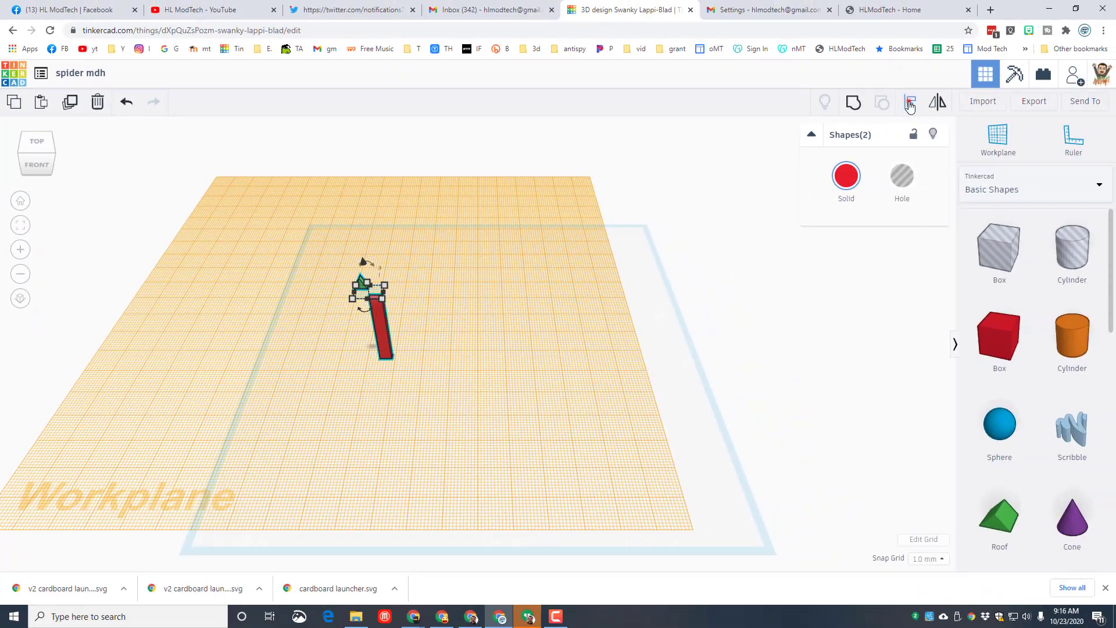
Align the roof on top of the box and group them into one pointed picket.
{"action": "left_click", "coordinate": [911, 102]}
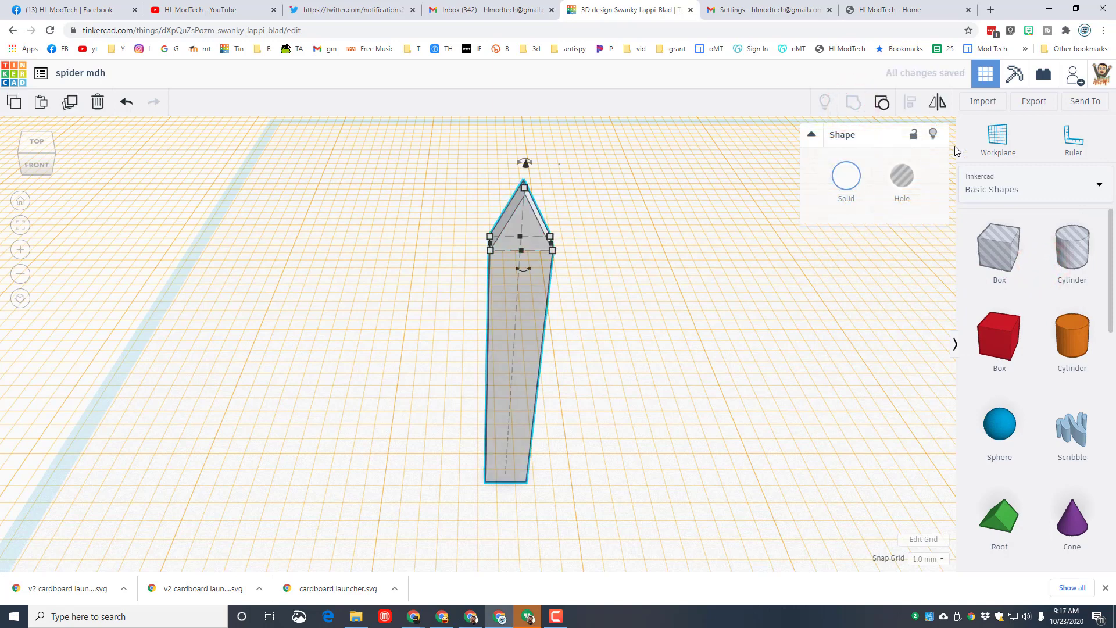
{"action": "left_click", "coordinate": [998, 139]}
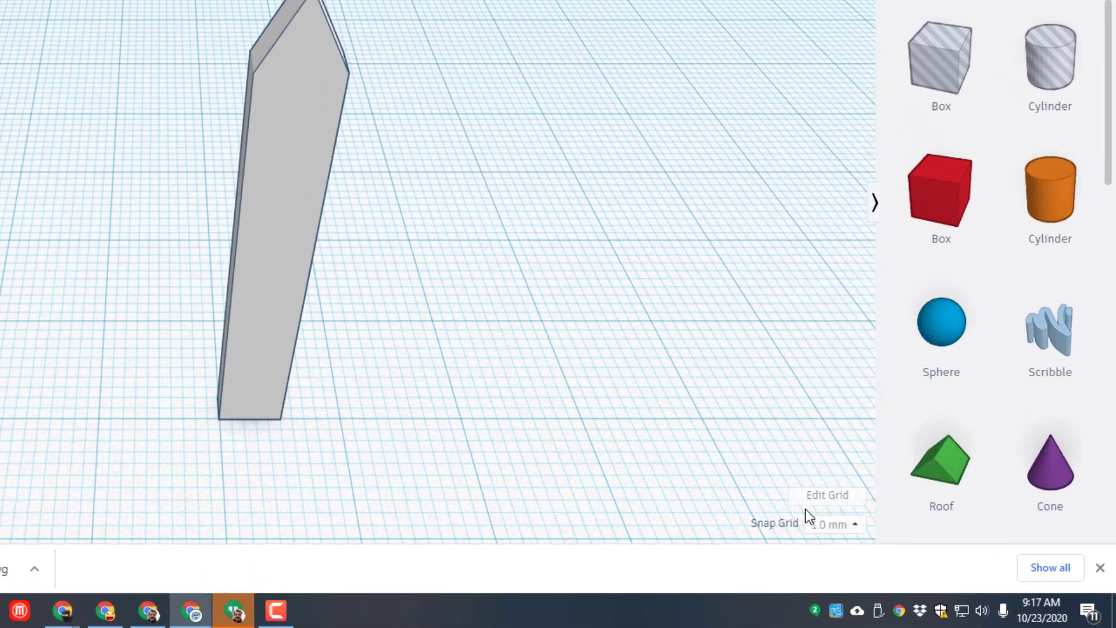
Set the Snap Grid so movement snaps in 5 mm steps.
{"action": "left_click", "coordinate": [833, 524]}
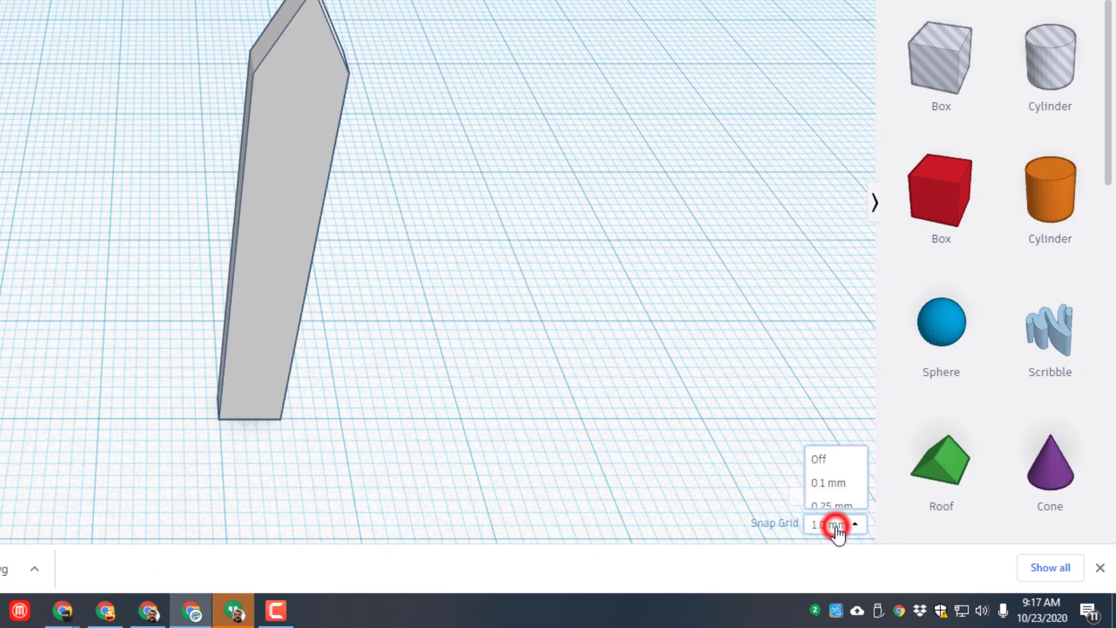
{"action": "left_click", "coordinate": [835, 525]}
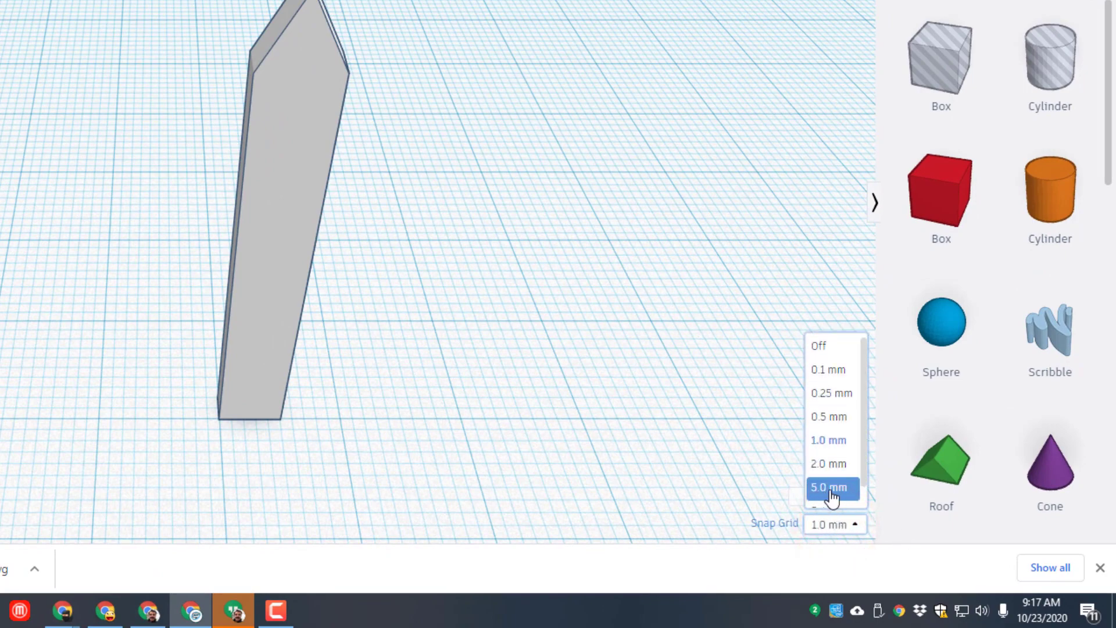
{"action": "left_click", "coordinate": [829, 488]}
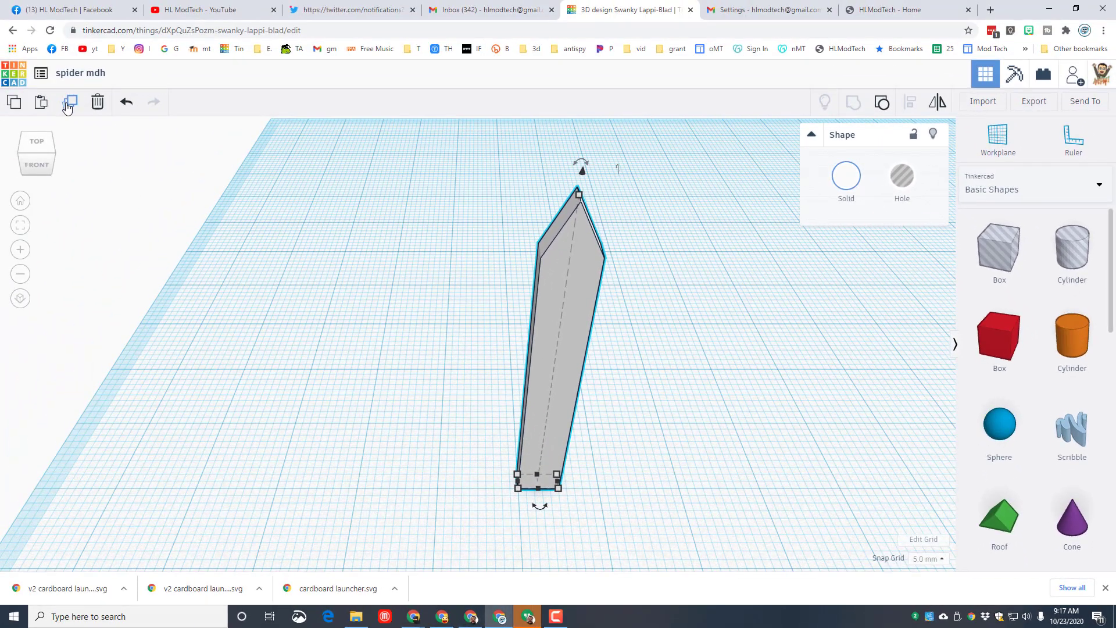
Duplicate the picket into a row of identical pickets beside the first.
{"action": "left_click", "coordinate": [69, 102]}
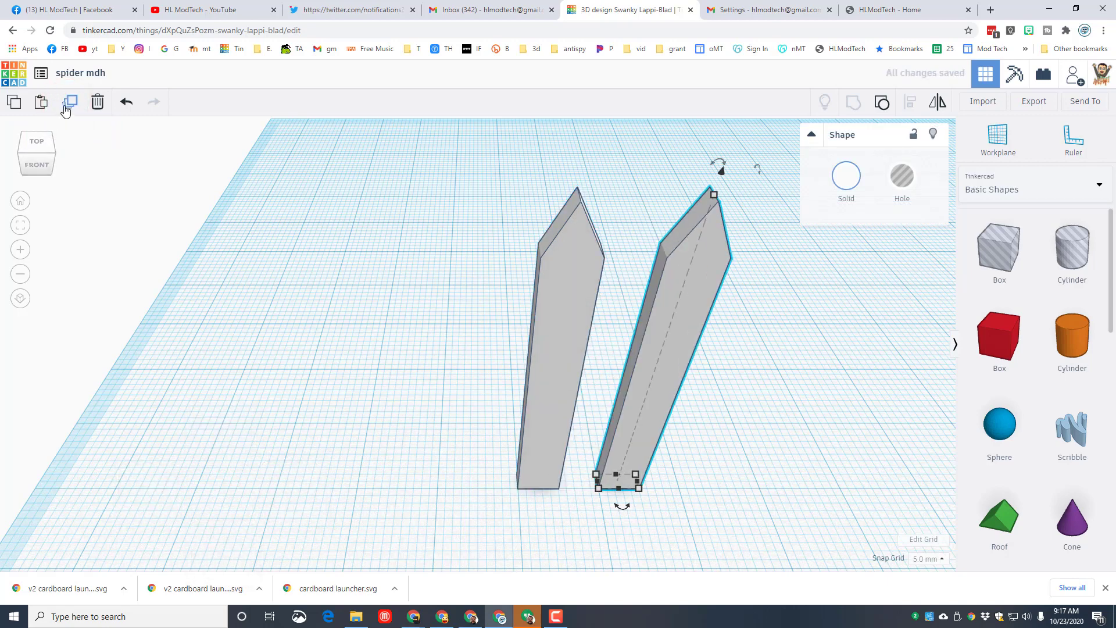
{"action": "left_click", "coordinate": [69, 101]}
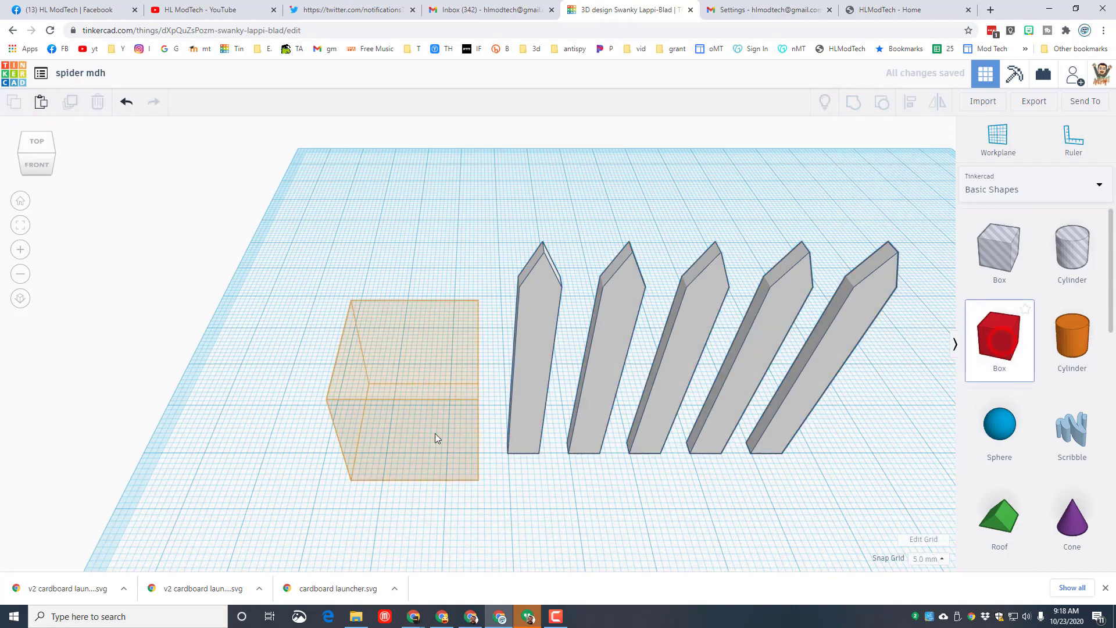
Add two long thin crossbars raised across the pickets and group all into one fence section.
{"action": "left_click", "coordinate": [413, 385]}
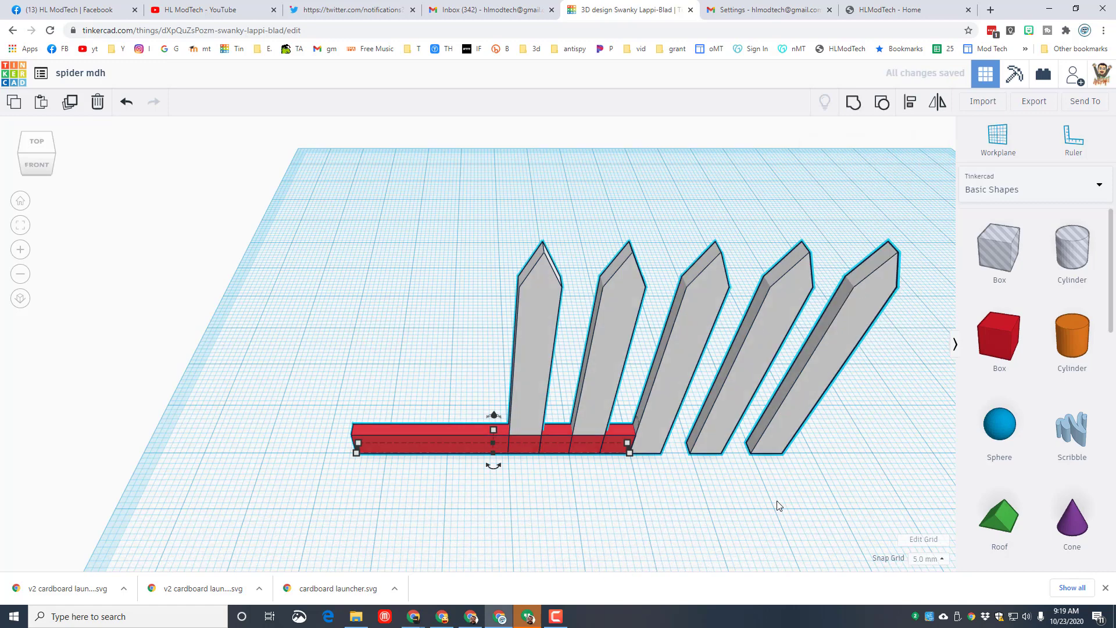
{"action": "left_click", "coordinate": [910, 101]}
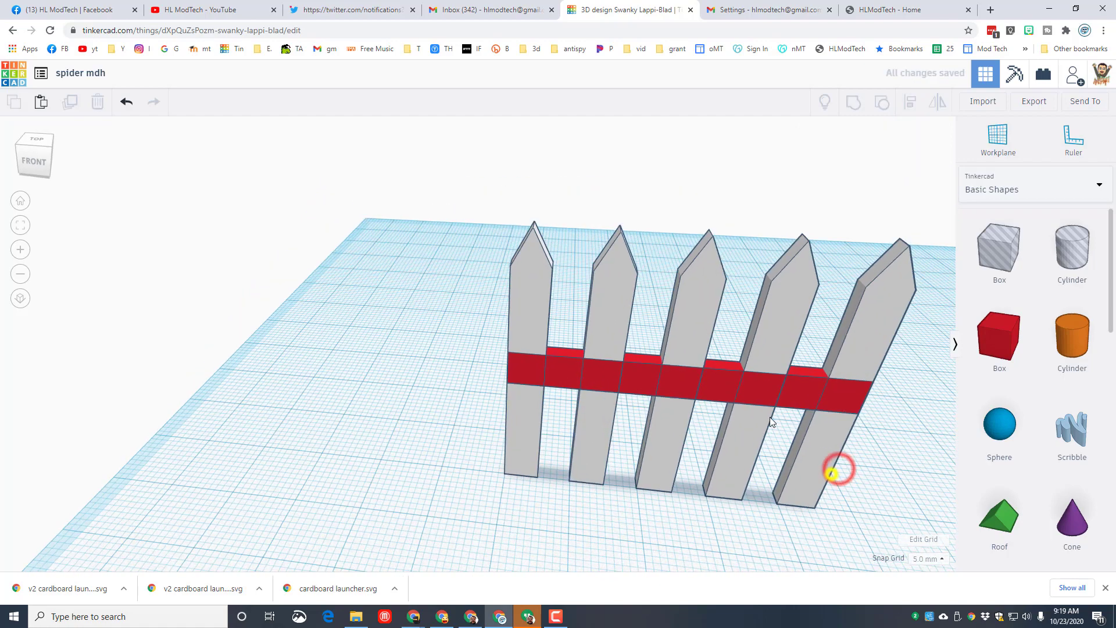
{"action": "left_click", "coordinate": [926, 559]}
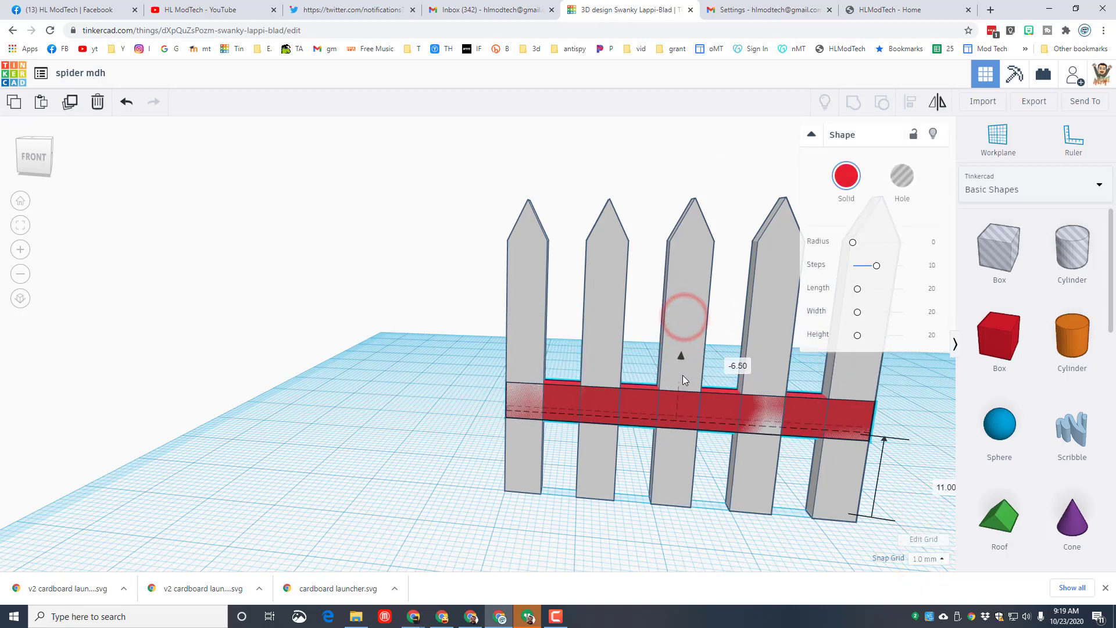
{"action": "key", "text": "ctrl+Up"}
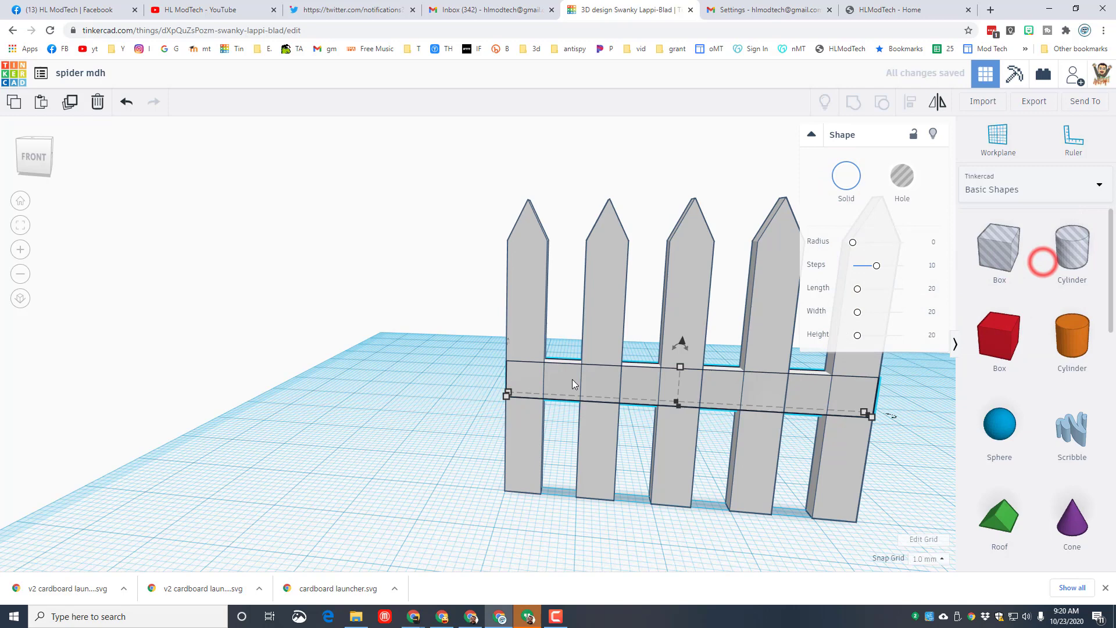
{"action": "left_click", "coordinate": [910, 102]}
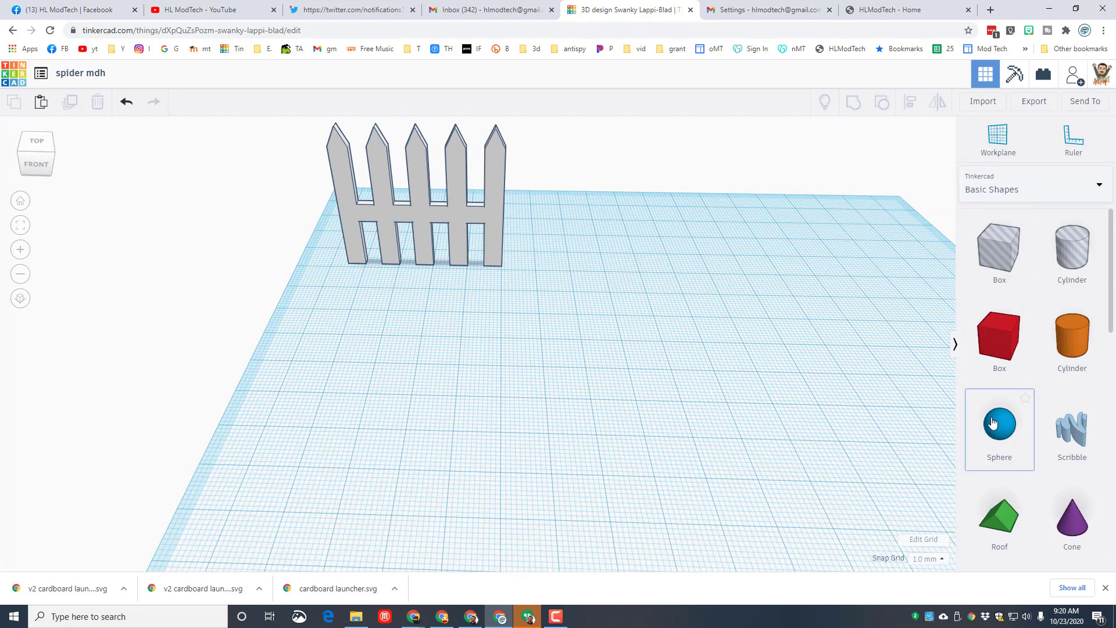
Add a 35 mm sphere, flatten it into an oval body and colour it black.
{"action": "left_click", "coordinate": [999, 427]}
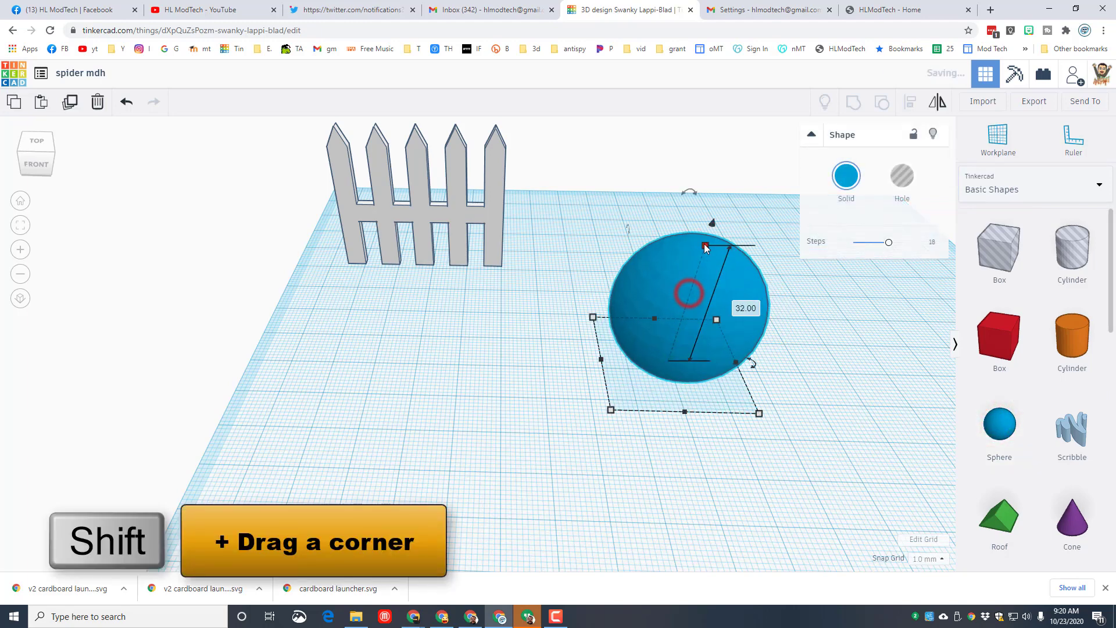
{"action": "left_click", "coordinate": [745, 307]}
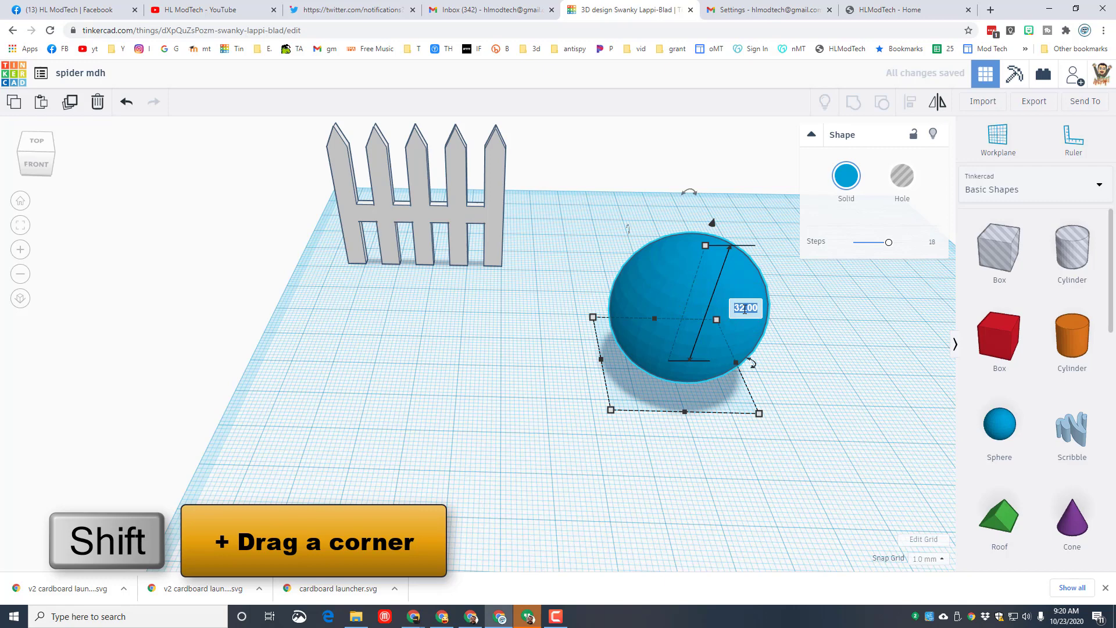
{"action": "type", "text": "35"}
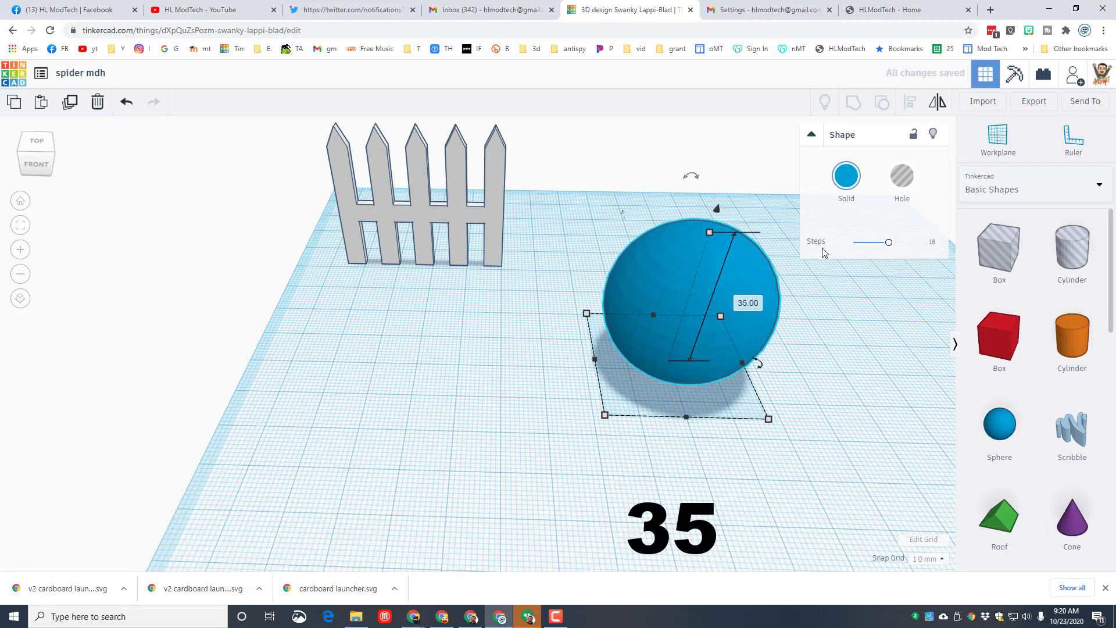
{"action": "left_click_drag", "start_coordinate": [709, 231], "coordinate": [688, 298]}
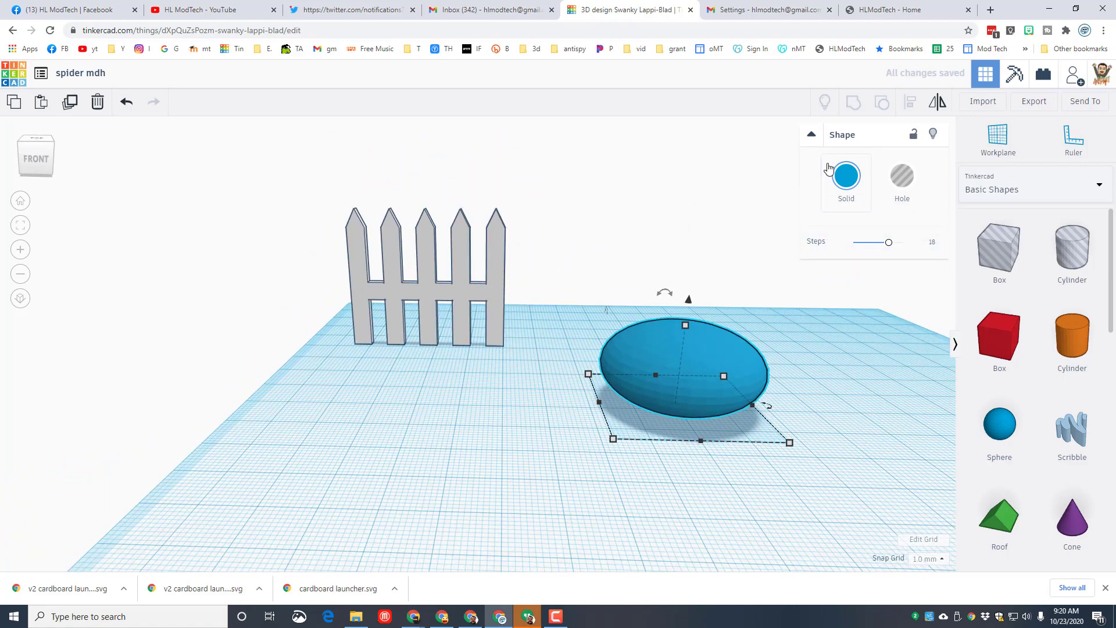
{"action": "left_click", "coordinate": [1061, 300]}
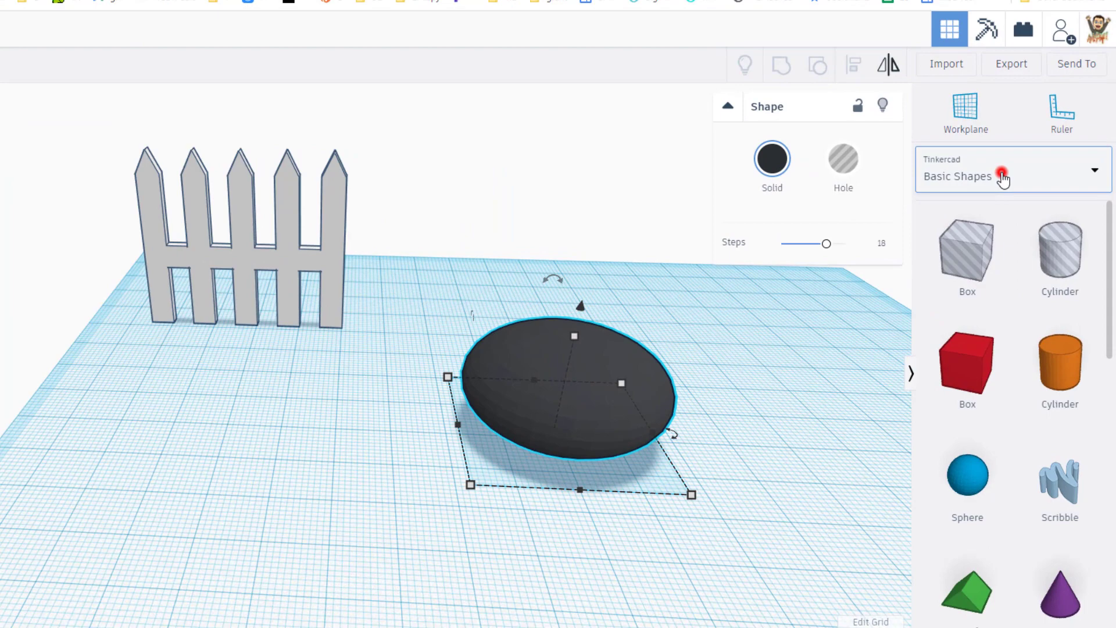
Add a Bent Pipe from the shape generators with outer pipe width 5.
{"action": "left_click", "coordinate": [1004, 176]}
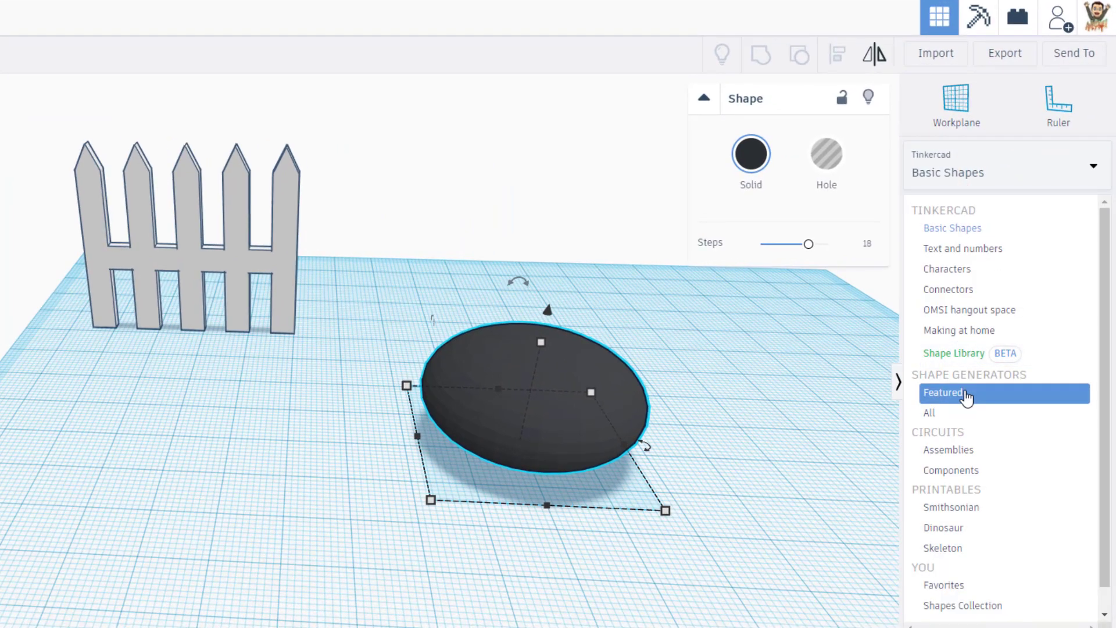
{"action": "left_click", "coordinate": [943, 393]}
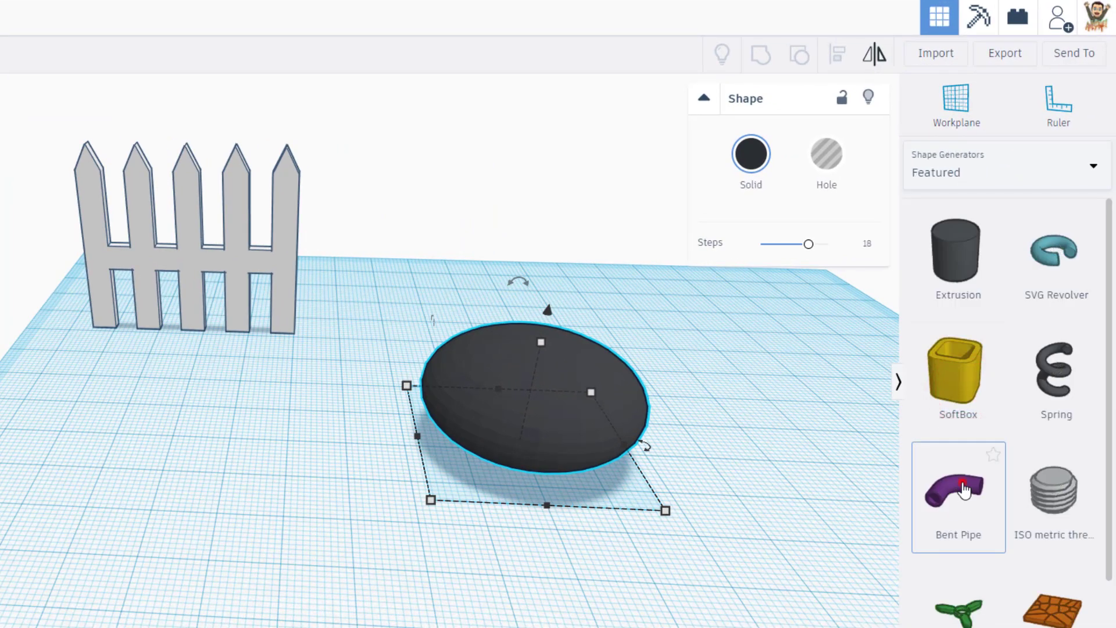
{"action": "left_click", "coordinate": [958, 489]}
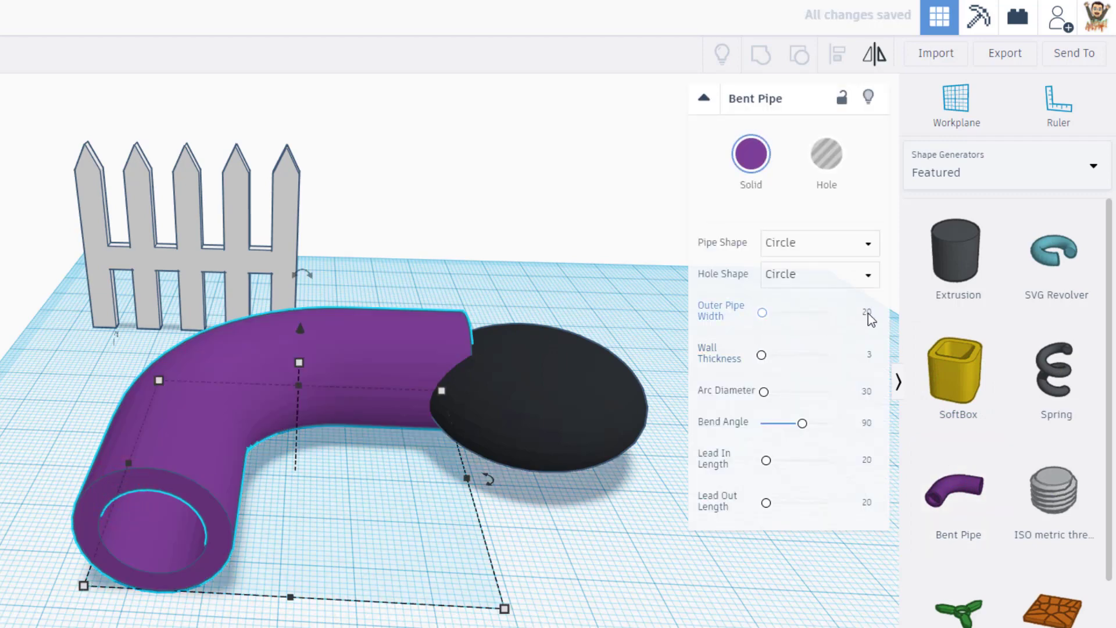
{"action": "left_click", "coordinate": [858, 316]}
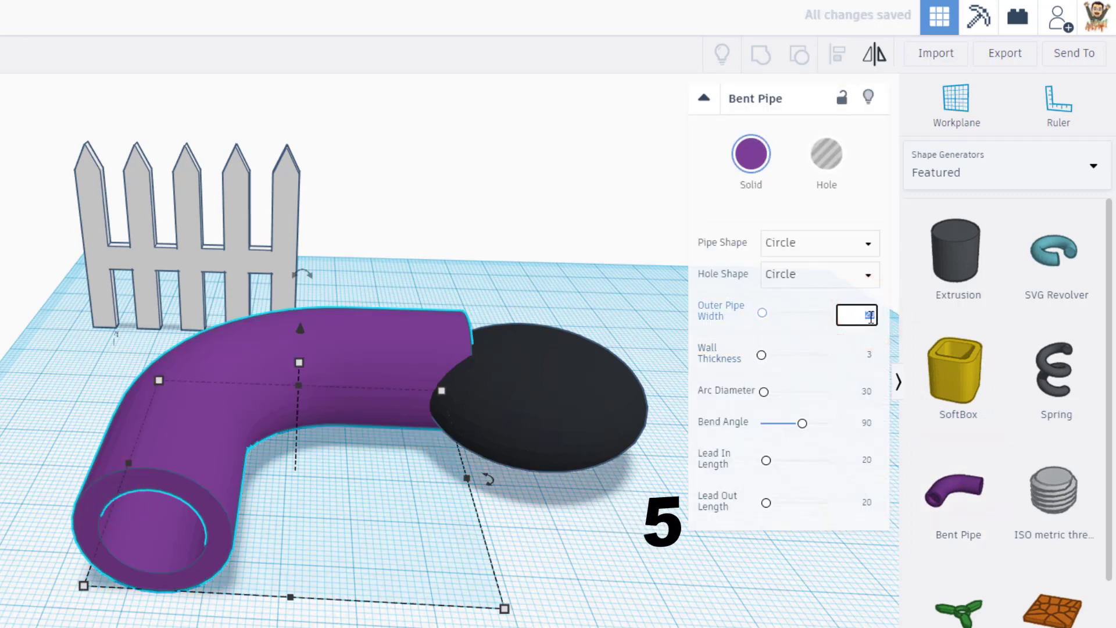
{"action": "type", "text": "5"}
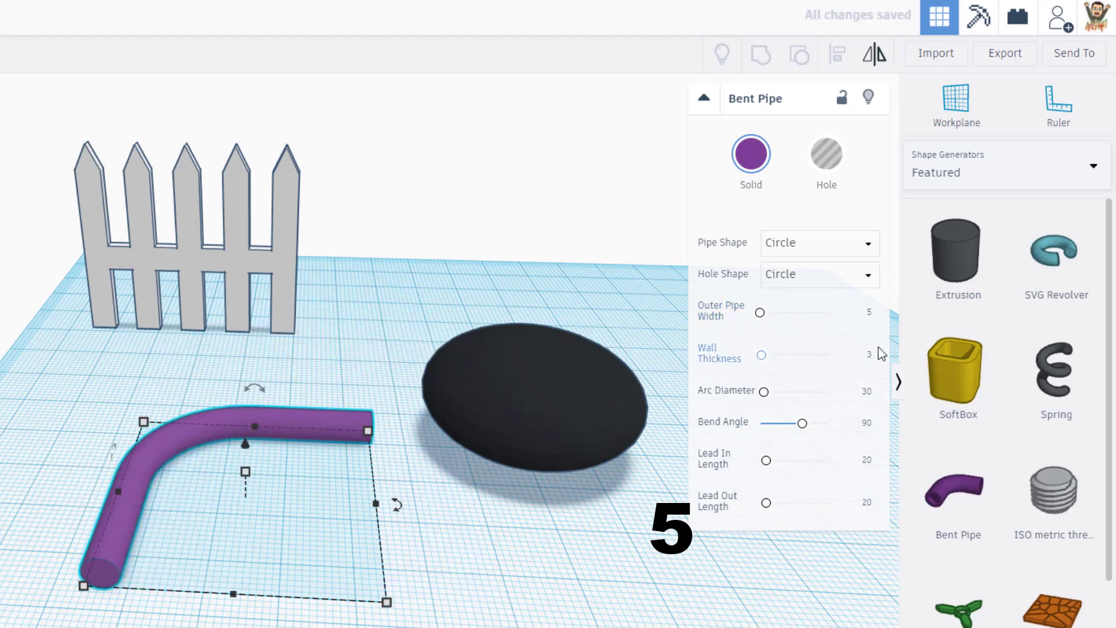
Set the pipe's arc diameter to 40 and lead-in and lead-out lengths to 5.
{"action": "left_click", "coordinate": [859, 394]}
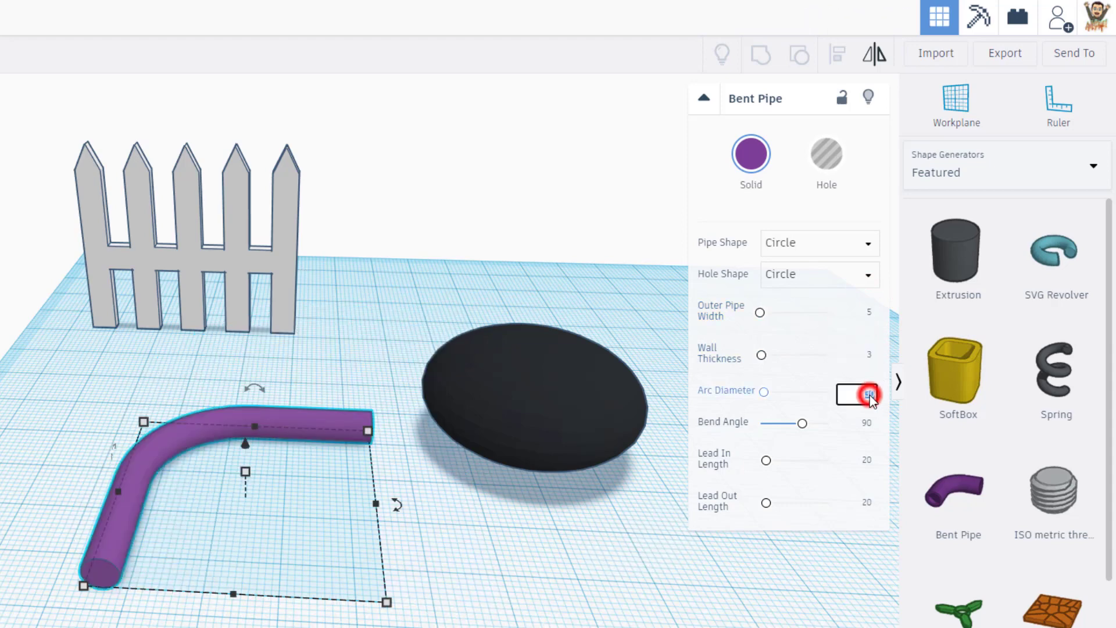
{"action": "left_click", "coordinate": [857, 394]}
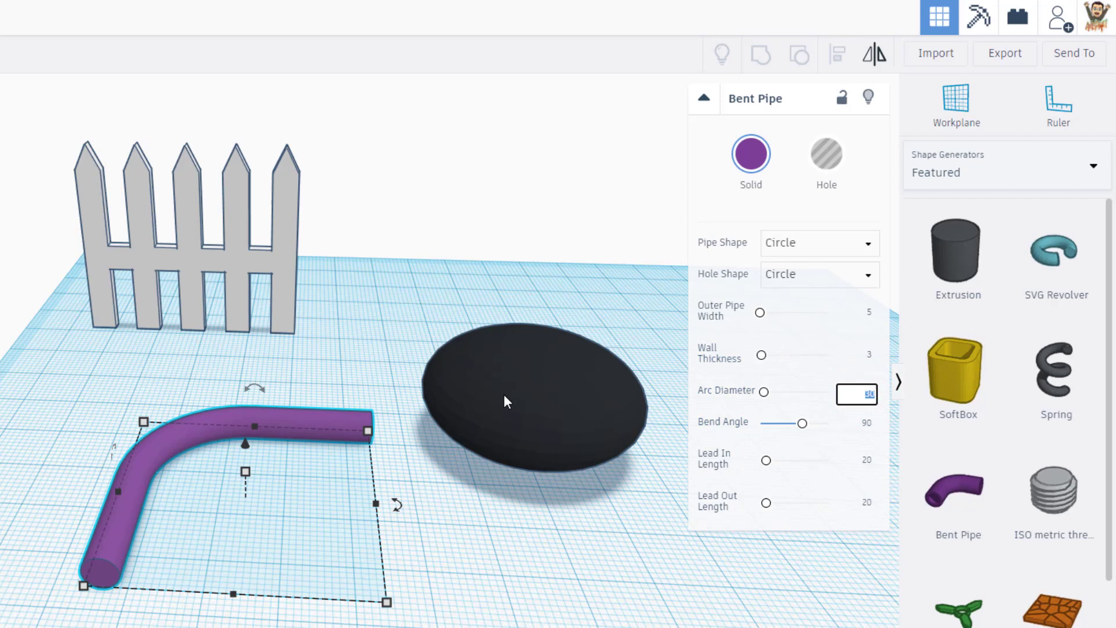
{"action": "mouse_move", "coordinate": [799, 453]}
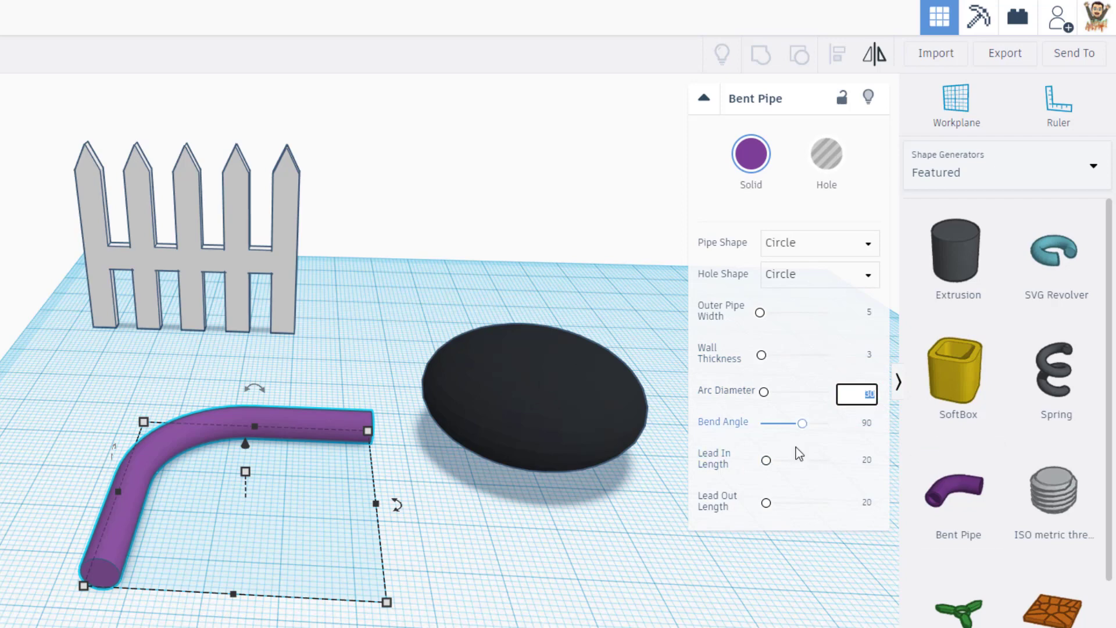
{"action": "left_click", "coordinate": [857, 394]}
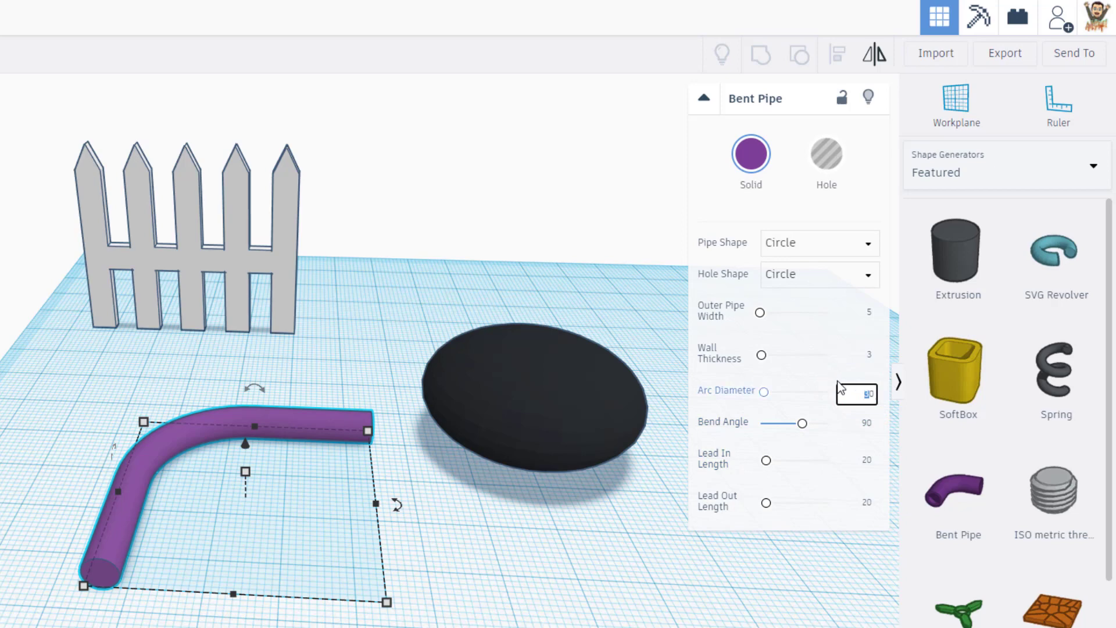
{"action": "type", "text": "40"}
{"action": "left_click", "coordinate": [857, 422]}
{"action": "type", "text": "180"}
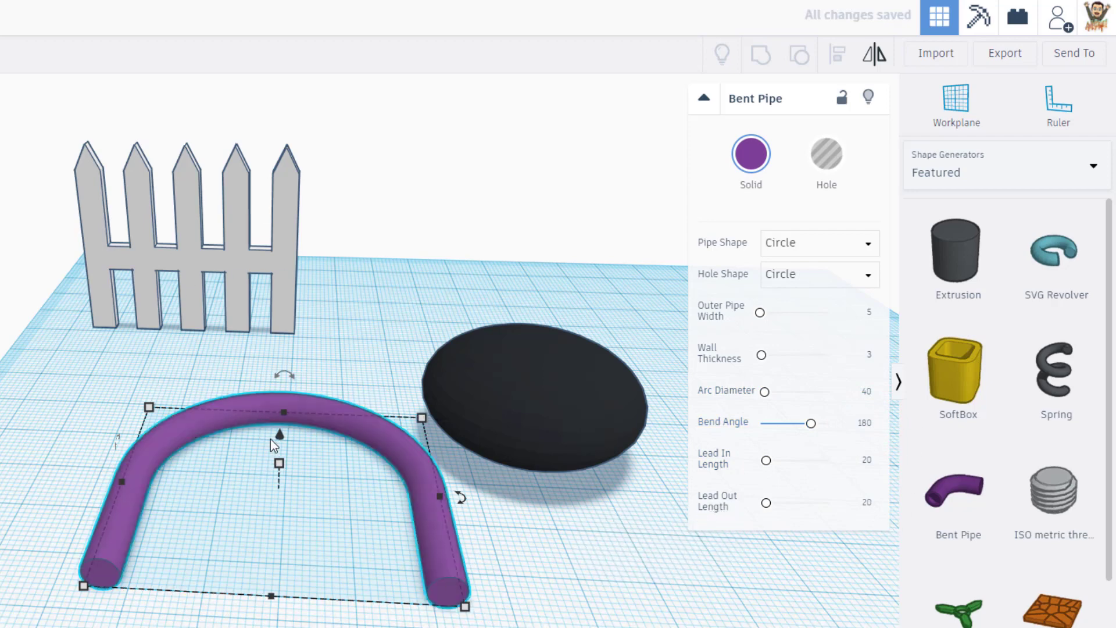
{"action": "left_click", "coordinate": [856, 463]}
{"action": "type", "text": "5"}
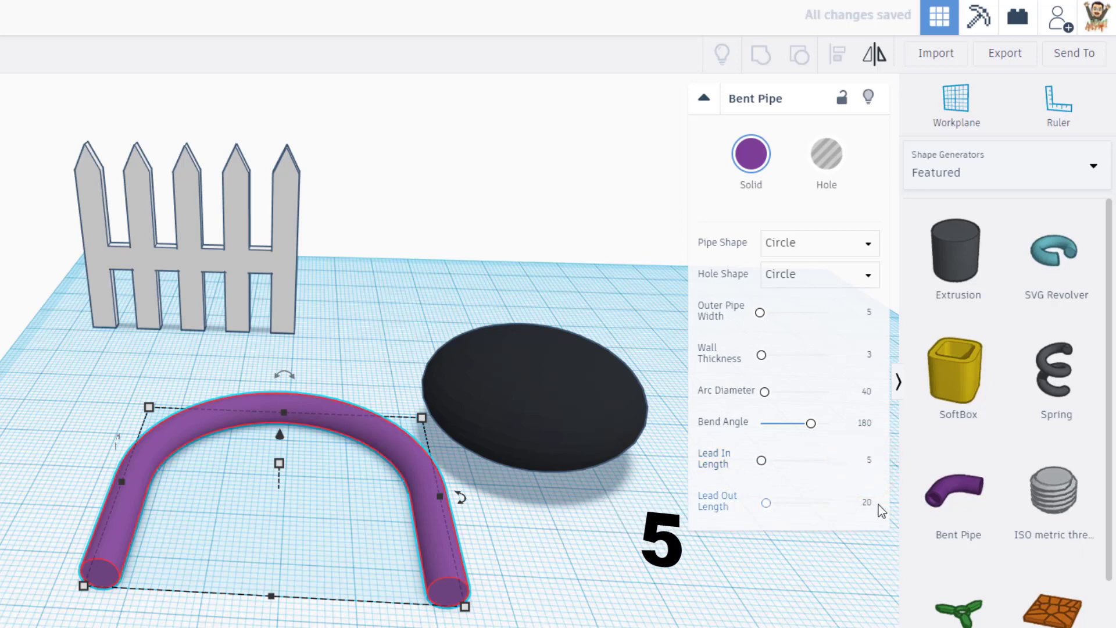
{"action": "left_click", "coordinate": [855, 504]}
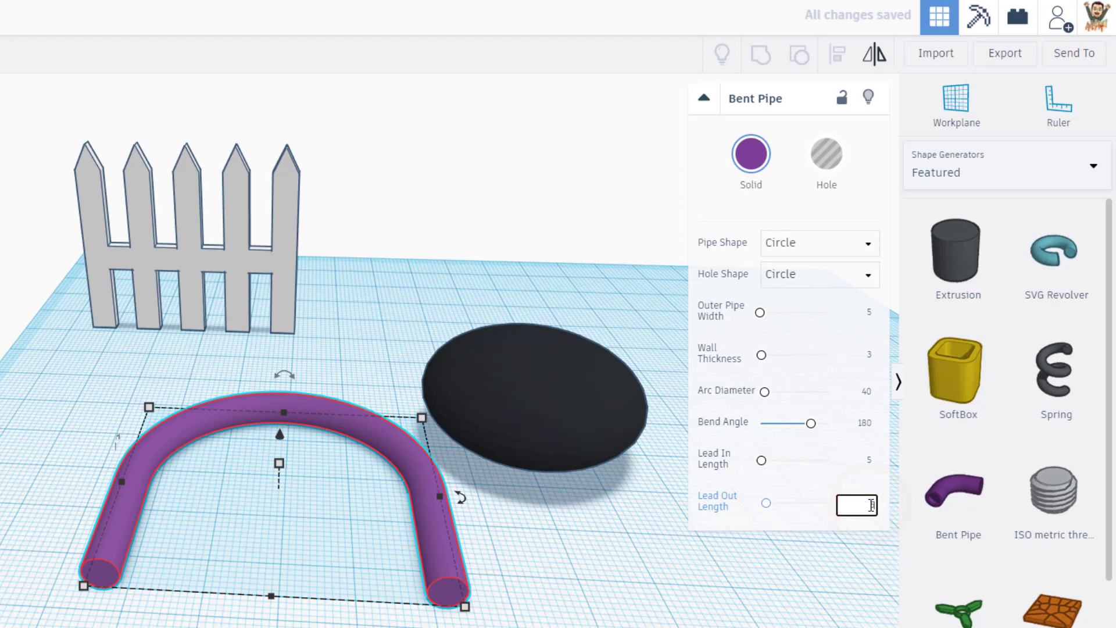
{"action": "type", "text": "5"}
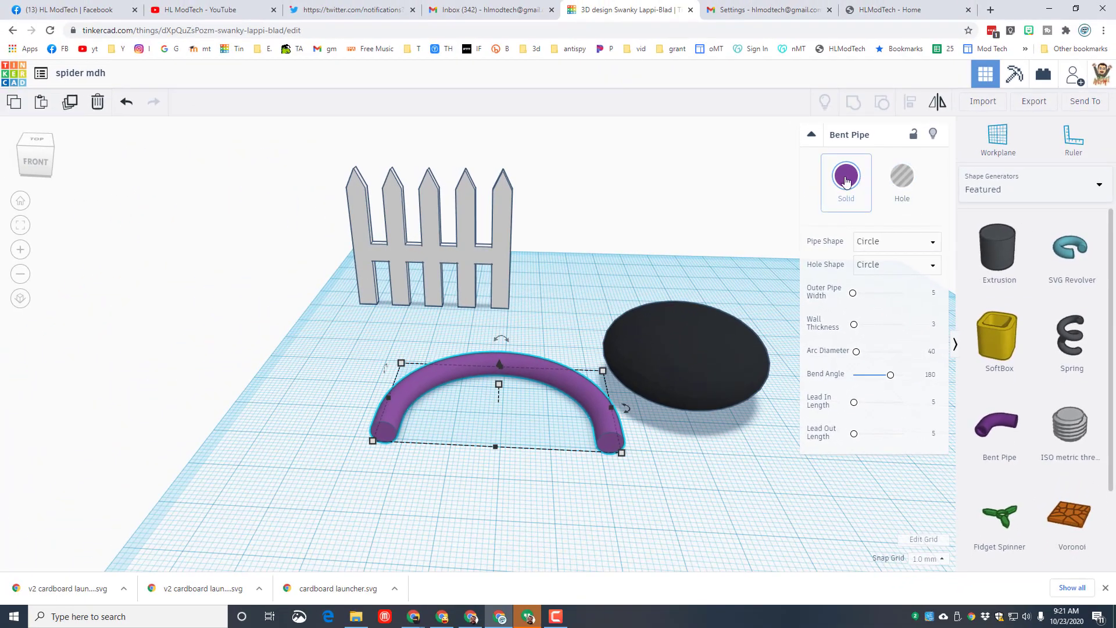
Colour the U-shaped pipe arch grey.
{"action": "left_click", "coordinate": [846, 175]}
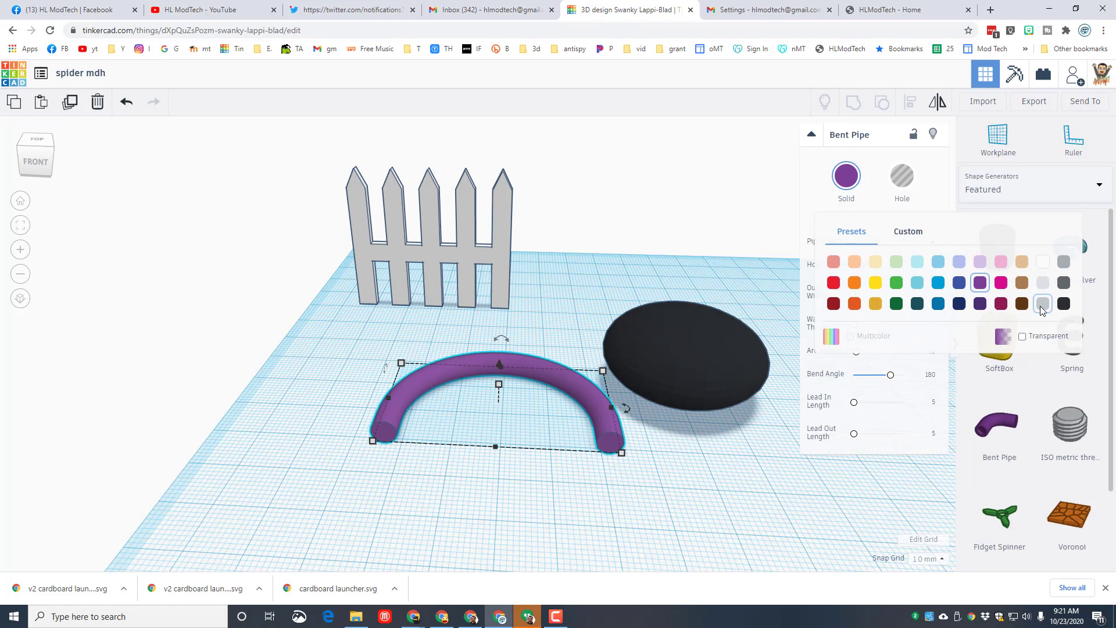
{"action": "left_click", "coordinate": [1043, 304]}
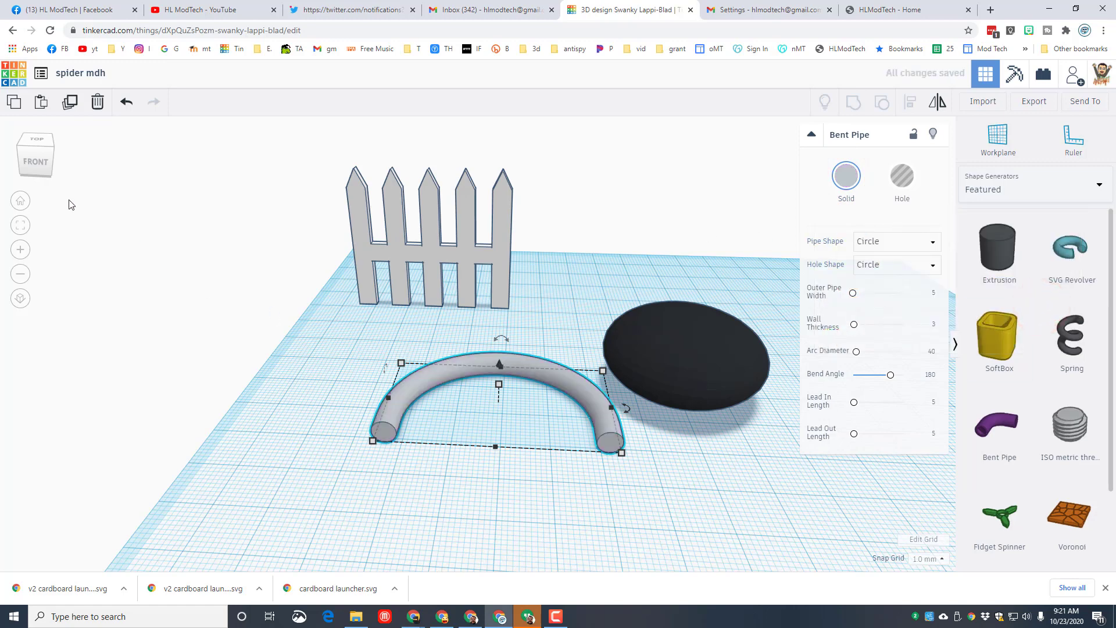
{"action": "left_click", "coordinate": [44, 146]}
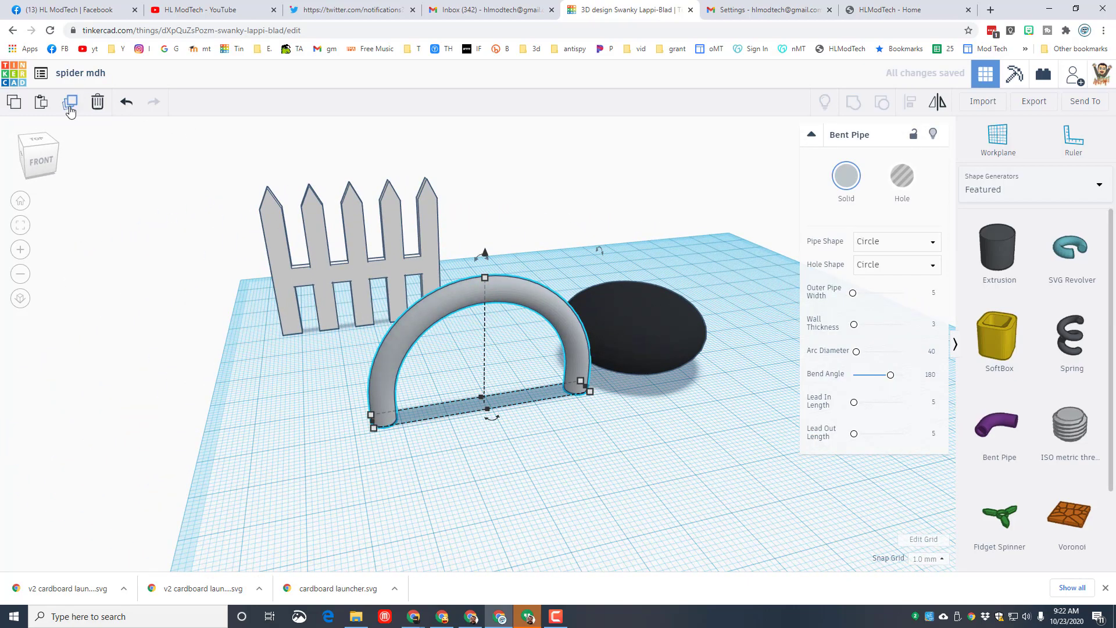
Duplicate the arch, rotate copies by 22.5° into a star of legs and group them.
{"action": "left_click", "coordinate": [69, 102]}
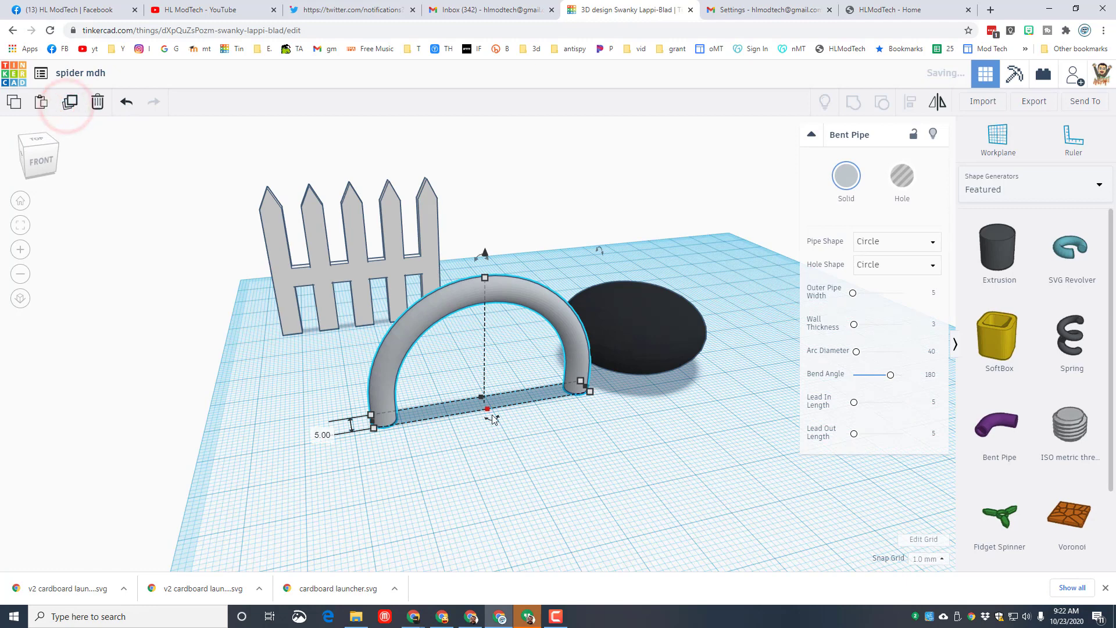
{"action": "left_click_drag", "start_coordinate": [487, 408], "coordinate": [473, 460]}
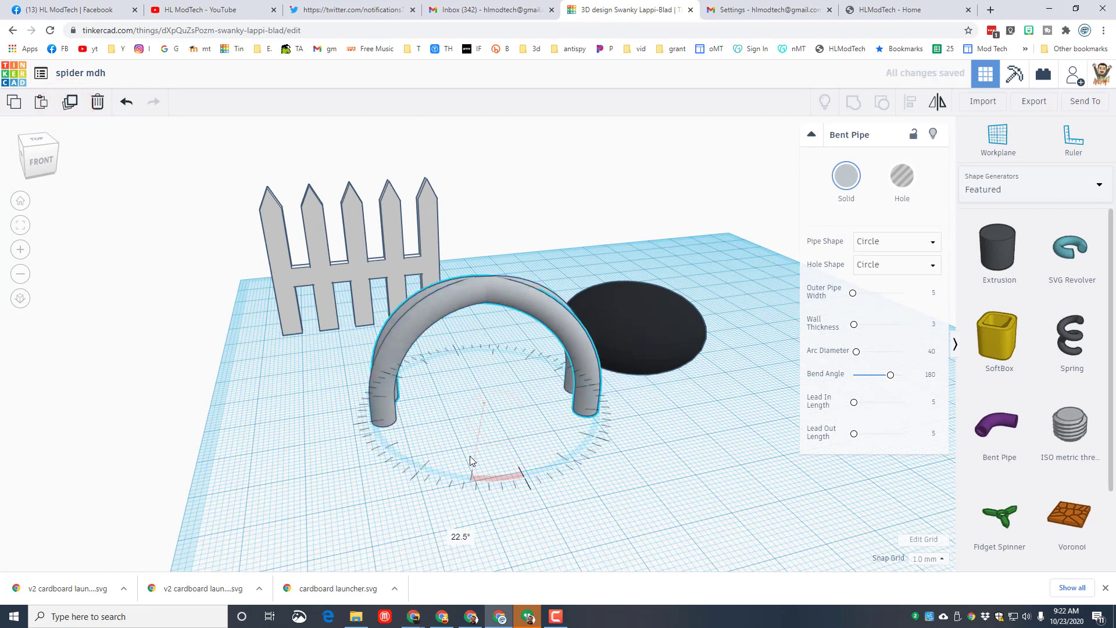
{"action": "left_click_drag", "start_coordinate": [474, 461], "coordinate": [436, 470]}
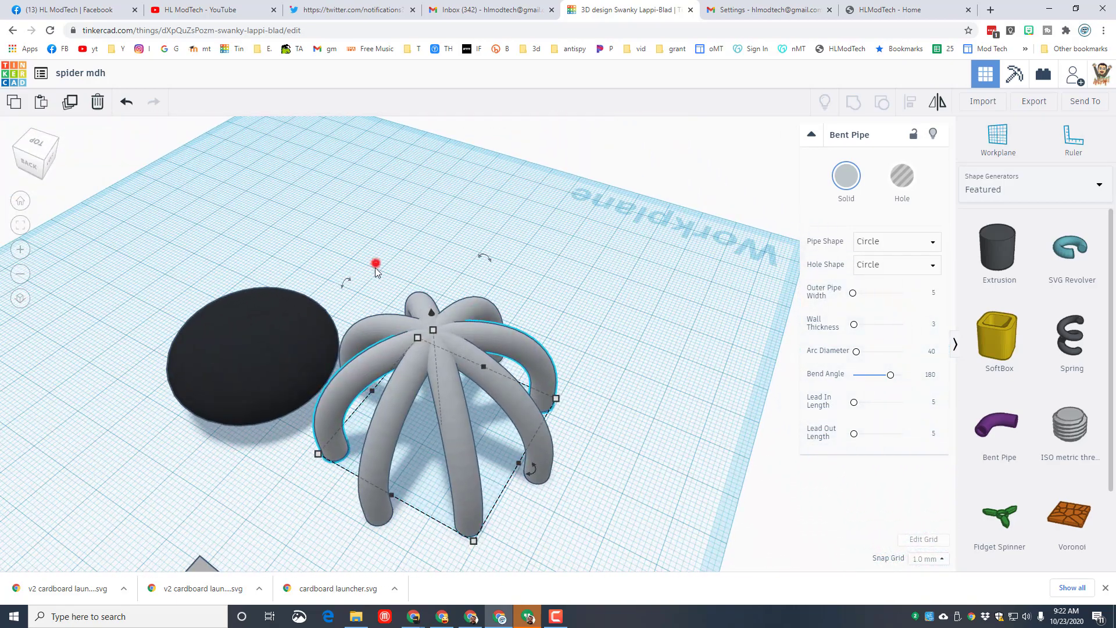
{"action": "left_click", "coordinate": [854, 101]}
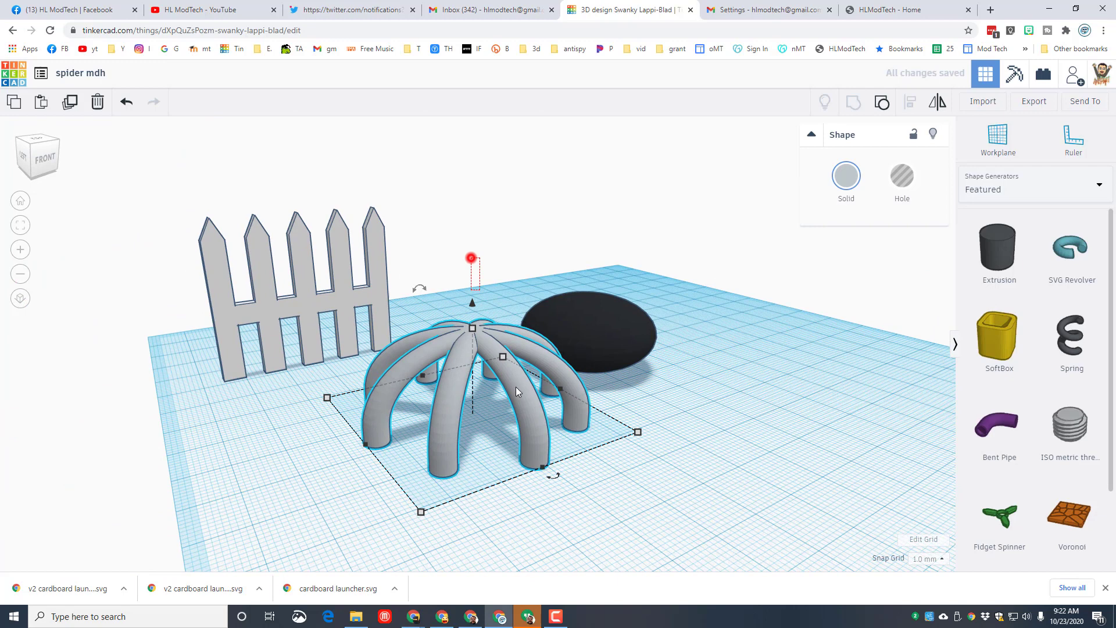
Raise the black oval body so it rests on top of the grey leg cluster.
{"action": "left_click", "coordinate": [904, 101]}
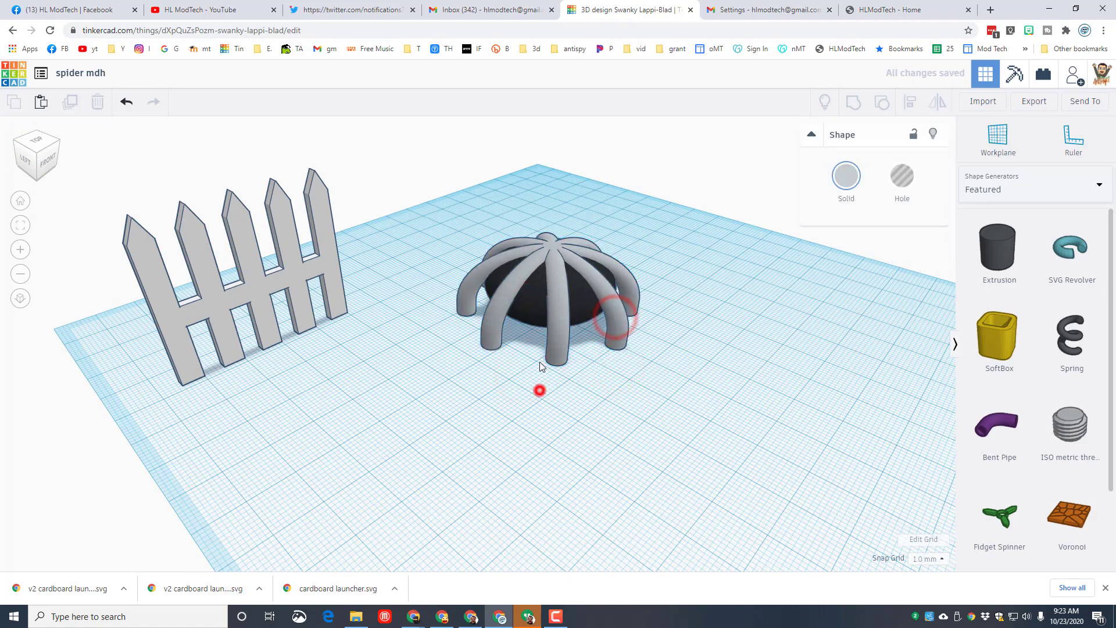
{"action": "left_click", "coordinate": [548, 285]}
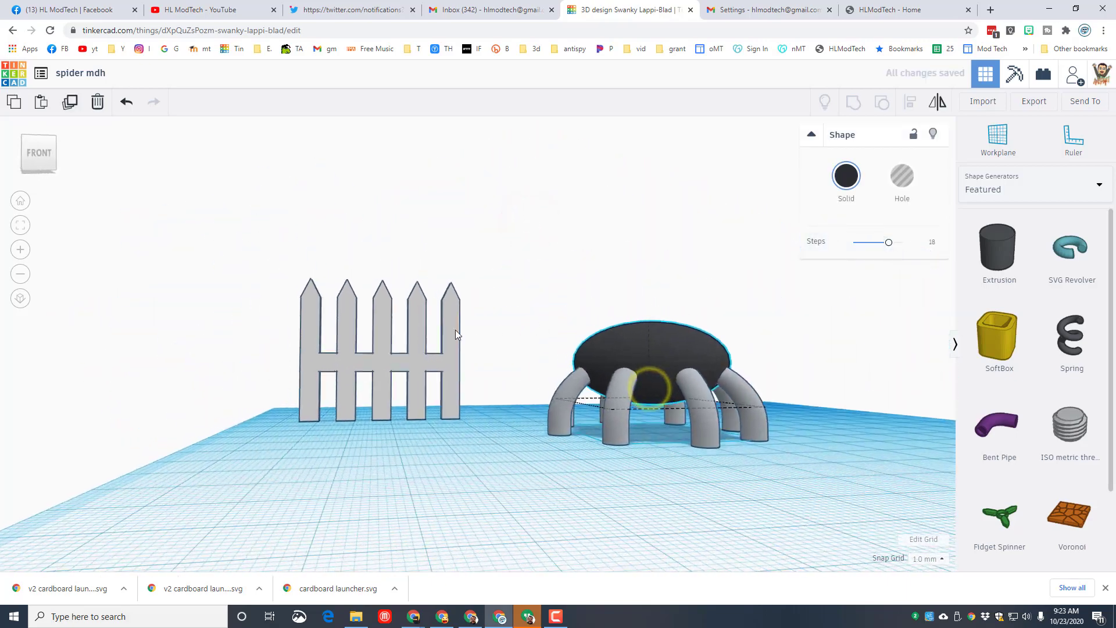
{"action": "left_click_drag", "start_coordinate": [455, 335], "coordinate": [399, 461]}
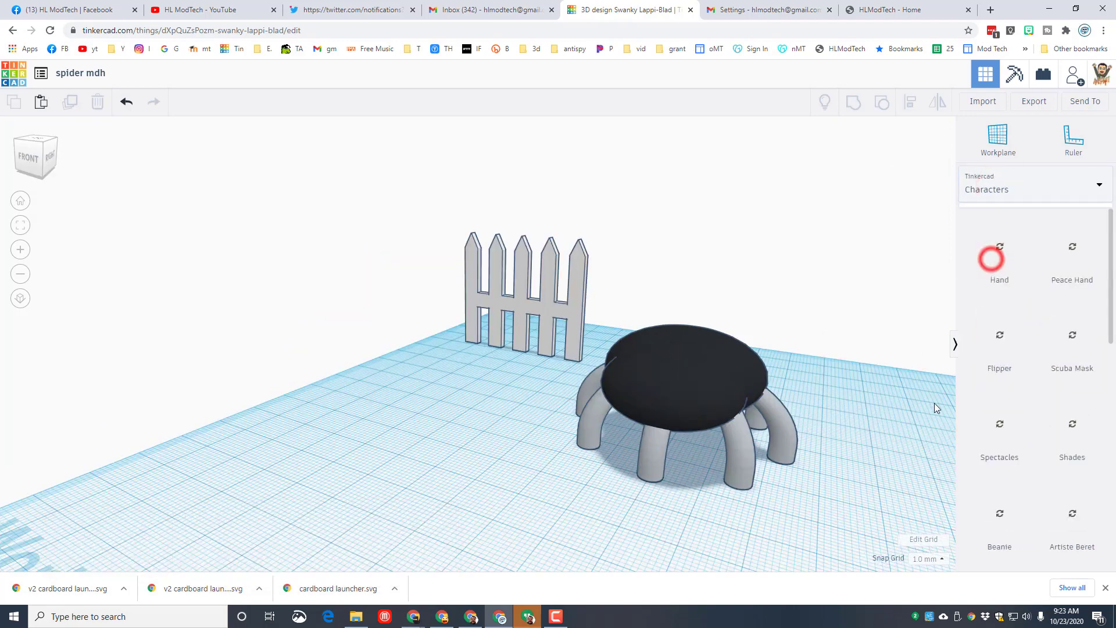
Add left and right cartoon eyes from the Characters library onto the front of the body.
{"action": "scroll", "scroll_direction": "down", "scroll_amount": 3}
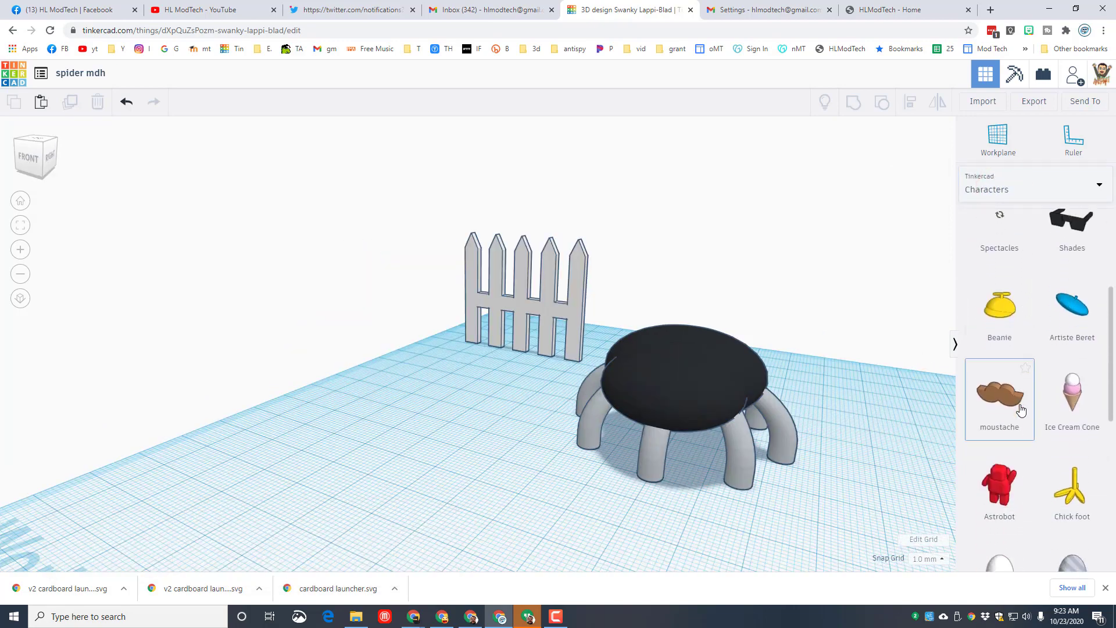
{"action": "scroll", "scroll_direction": "down", "scroll_amount": 3}
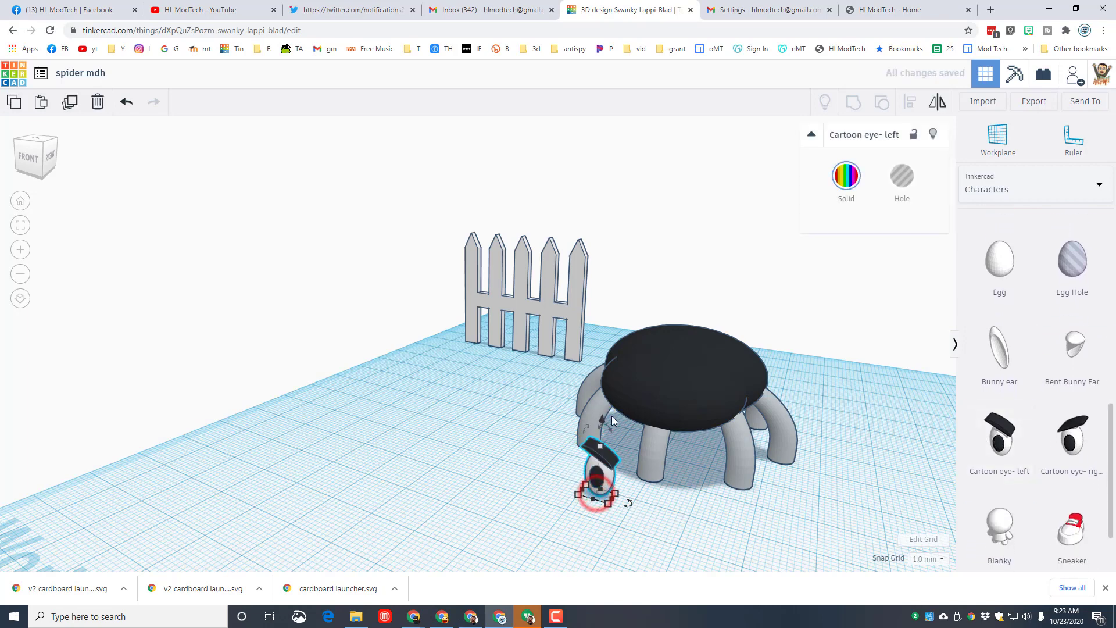
{"action": "left_click_drag", "start_coordinate": [595, 488], "coordinate": [606, 384]}
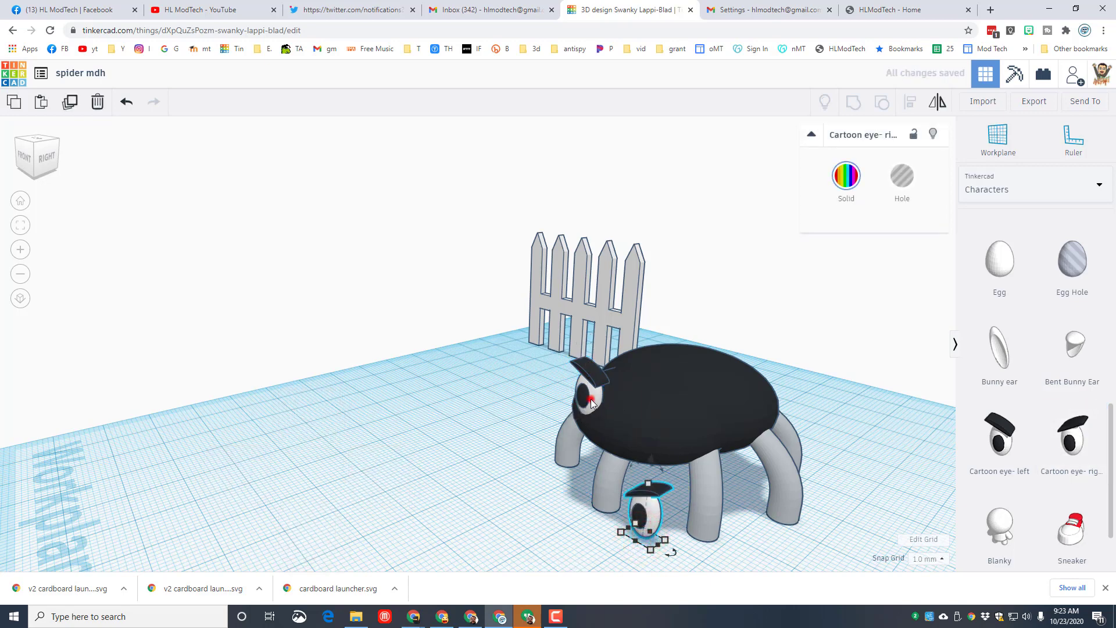
{"action": "left_click", "coordinate": [911, 101]}
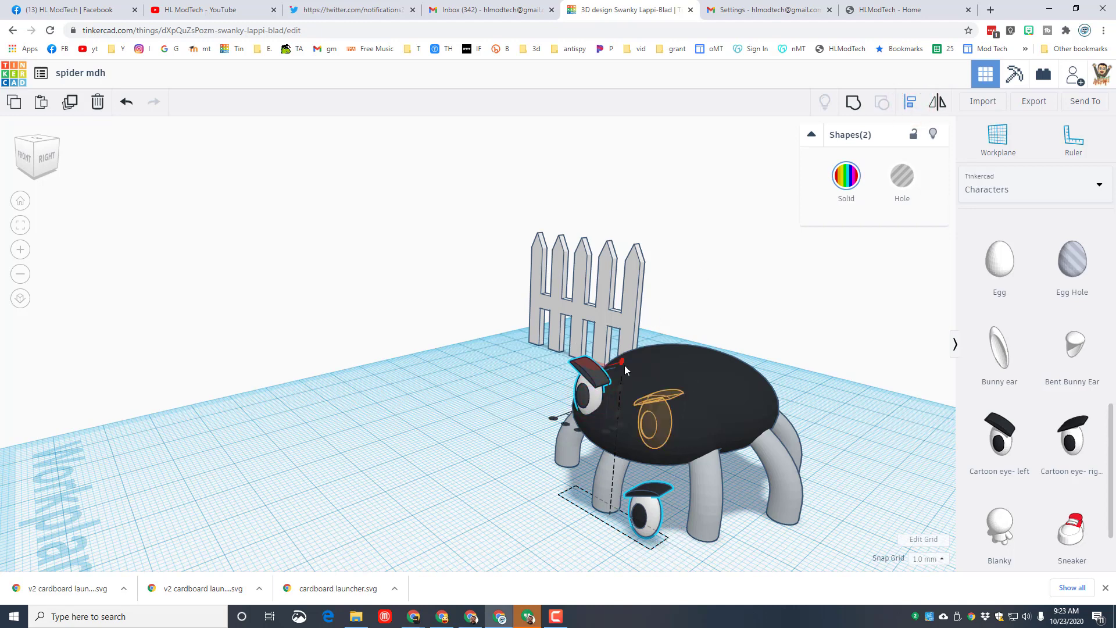
{"action": "left_click_drag", "start_coordinate": [644, 511], "coordinate": [659, 416]}
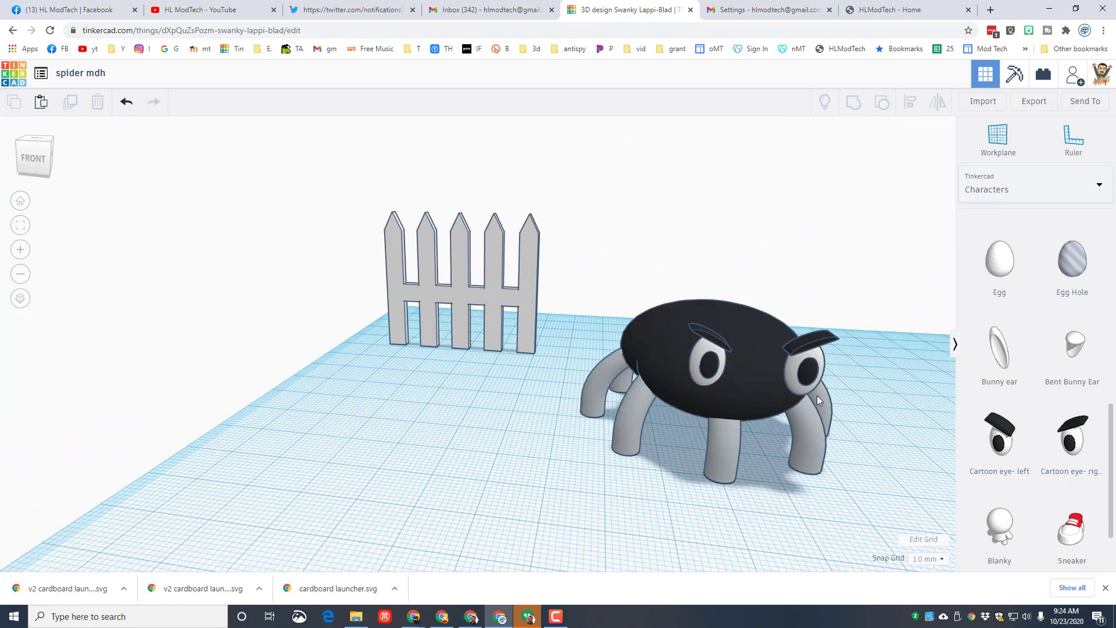
{"action": "left_click", "coordinate": [808, 367]}
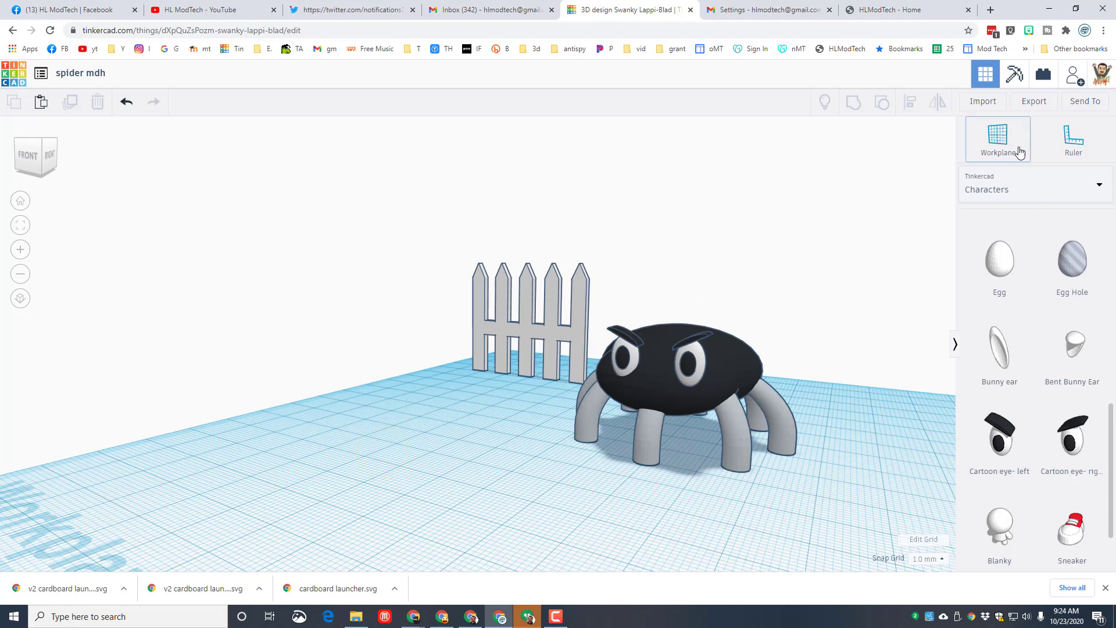
Add a basic sphere, squash its height and colour it as a white eyeball.
{"action": "left_click", "coordinate": [1033, 189]}
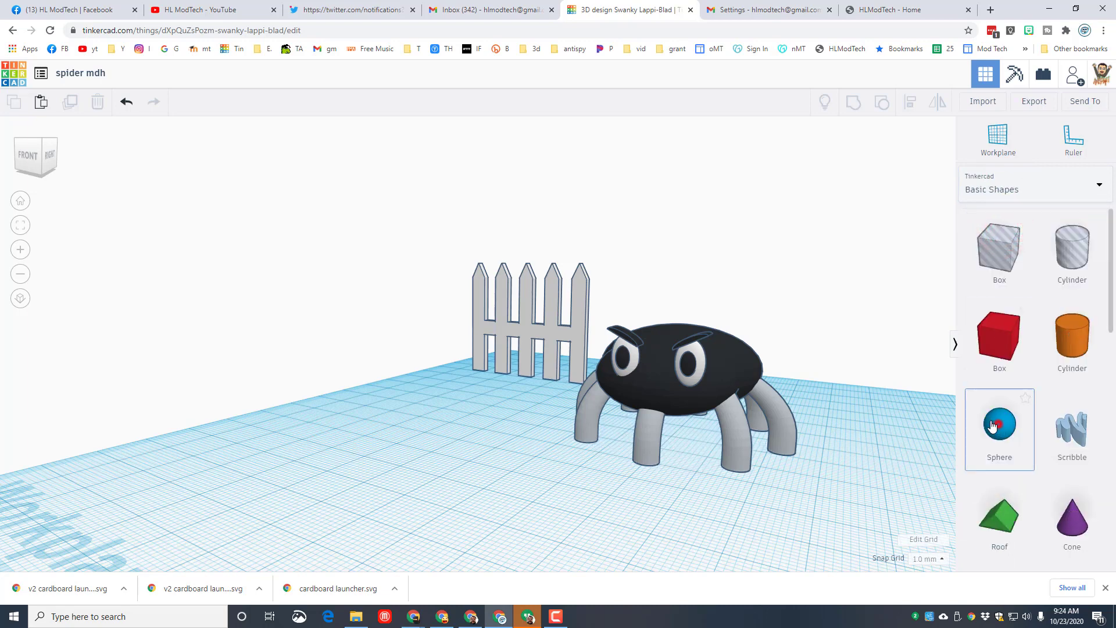
{"action": "left_click", "coordinate": [1000, 427]}
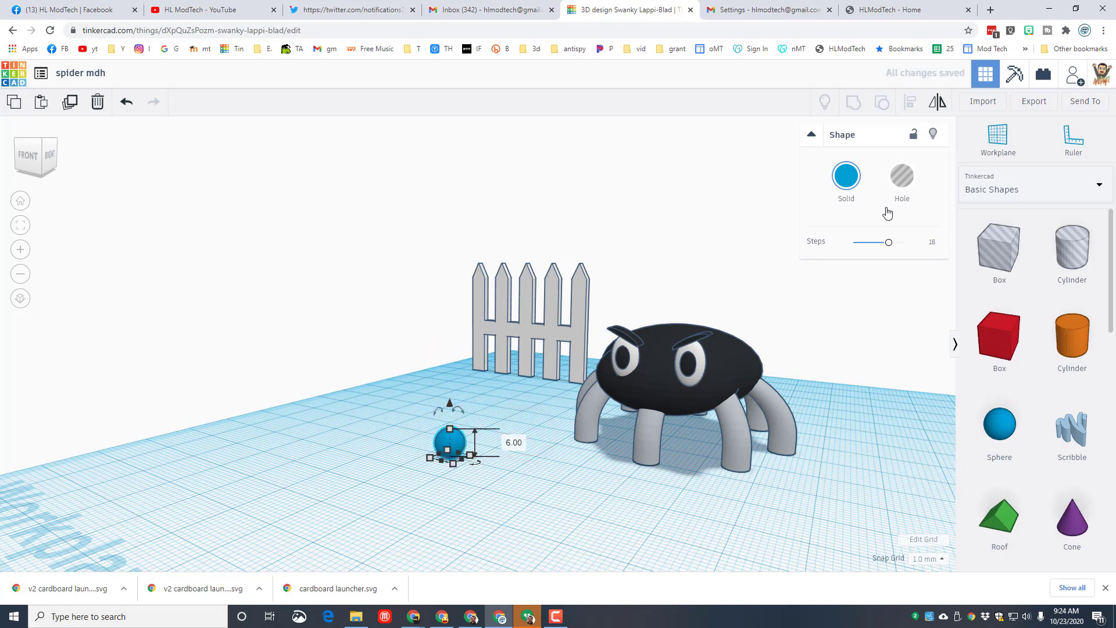
{"action": "left_click", "coordinate": [846, 176]}
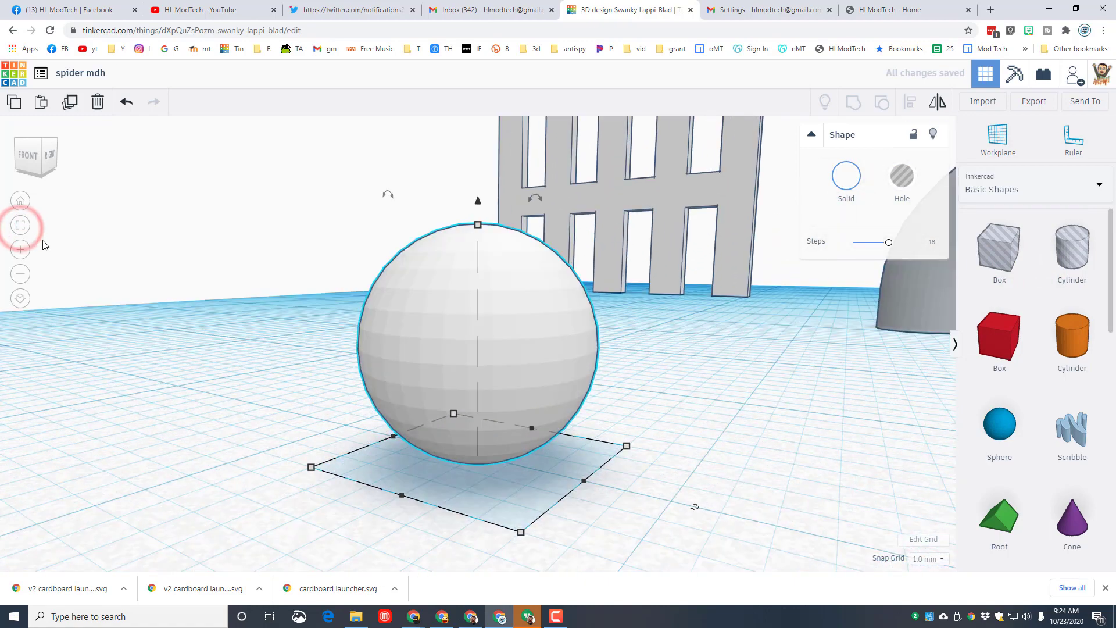
{"action": "mouse_move", "coordinate": [69, 102]}
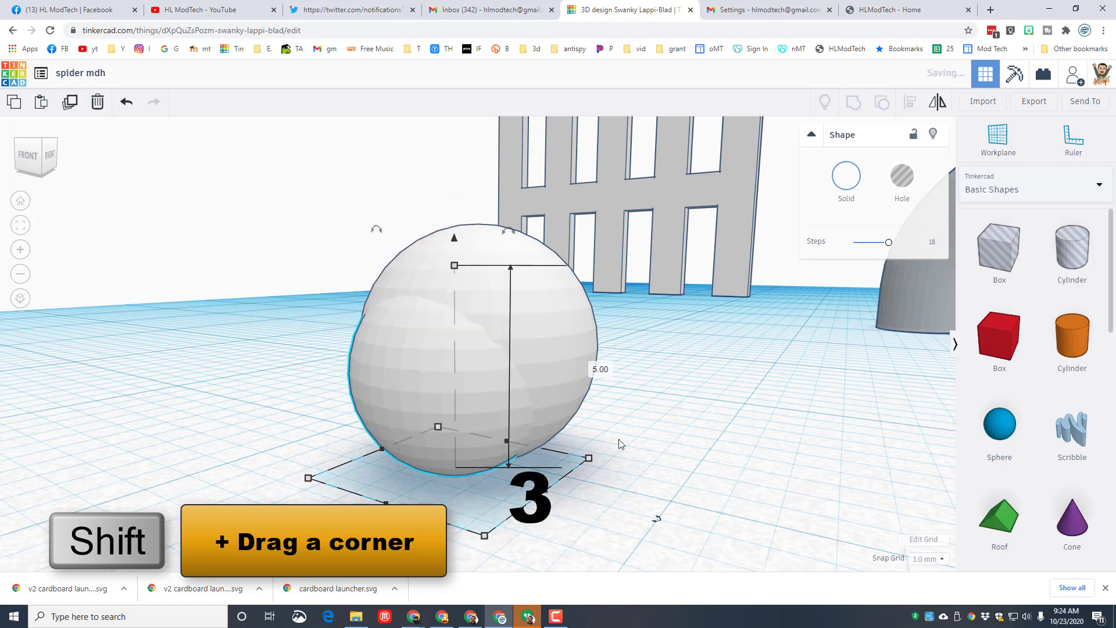
{"action": "left_click", "coordinate": [600, 368]}
{"action": "type", "text": "3"}
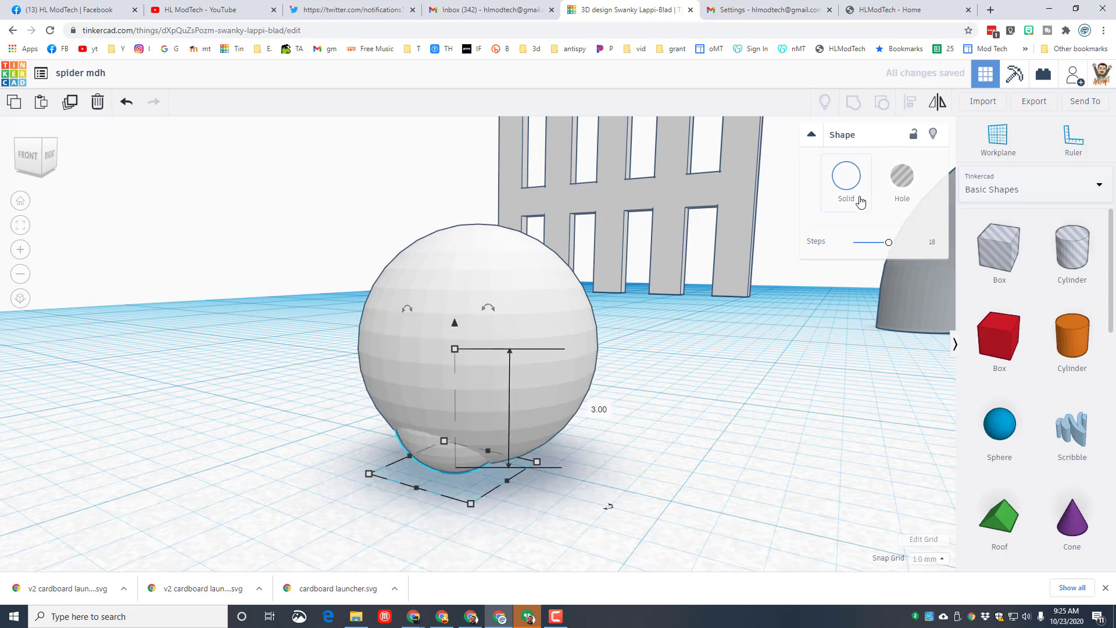
{"action": "left_click", "coordinate": [846, 178]}
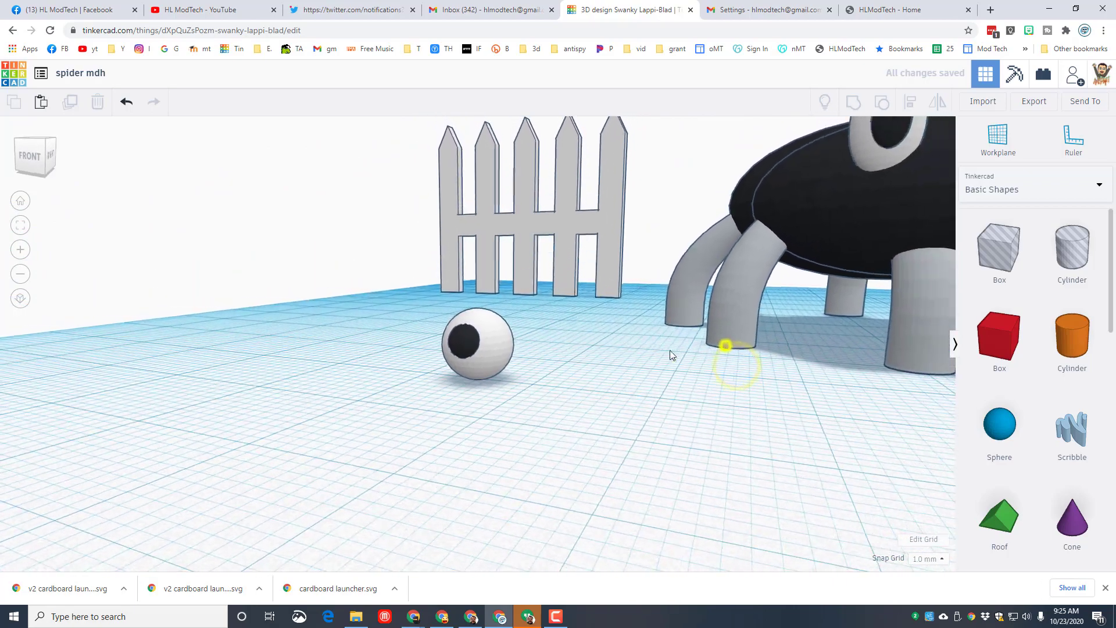
Place the eye onto the front of the spider's body and duplicate it.
{"action": "left_click_drag", "start_coordinate": [673, 356], "coordinate": [534, 349]}
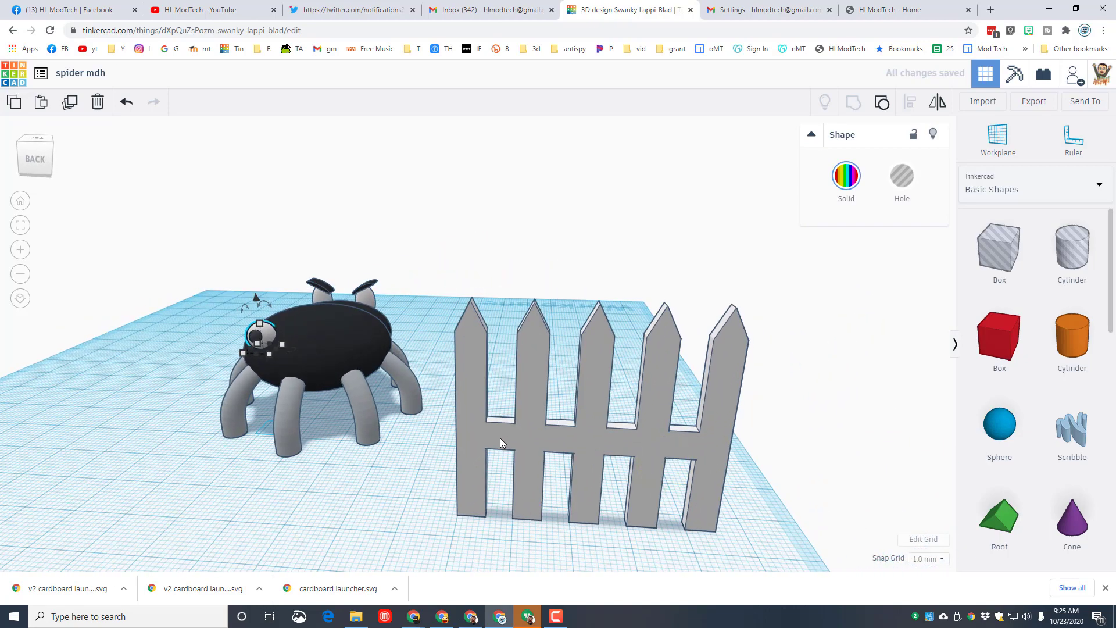
{"action": "key", "text": "ctrl+d"}
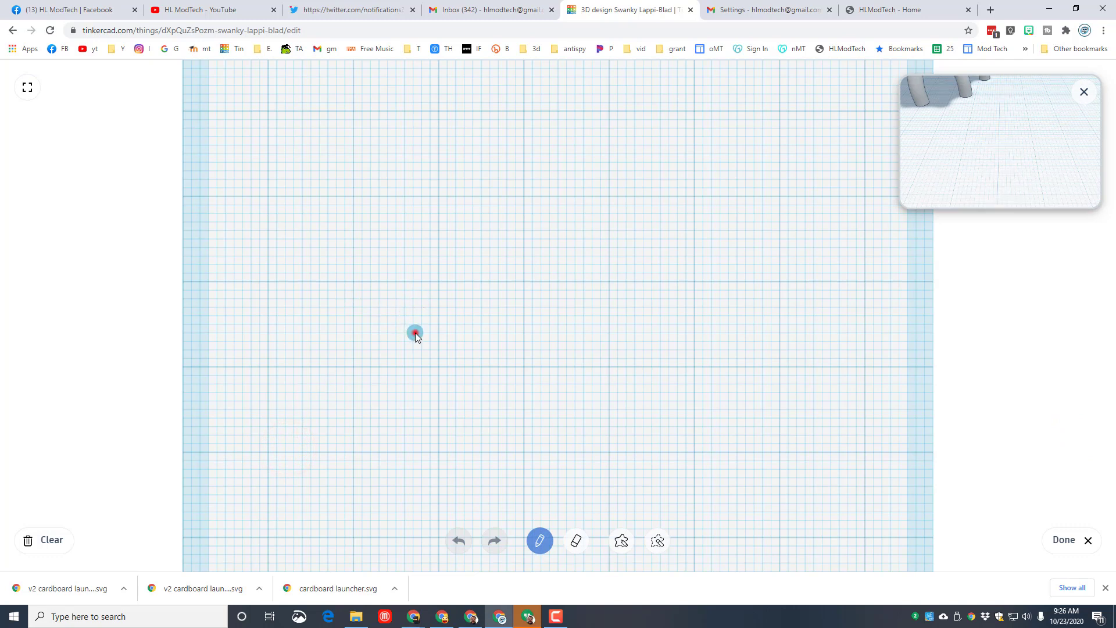
Draw a freehand spider silhouette with legs and finish it as a solid scribble.
{"action": "left_click_drag", "start_coordinate": [416, 333], "coordinate": [420, 335]}
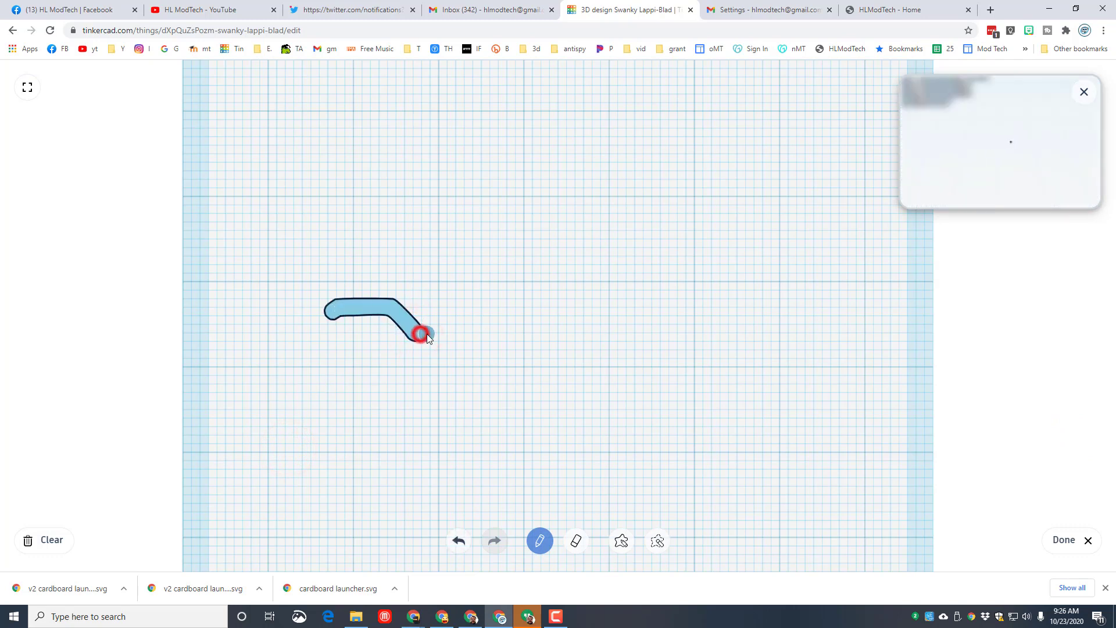
{"action": "left_click_drag", "start_coordinate": [424, 334], "coordinate": [502, 300]}
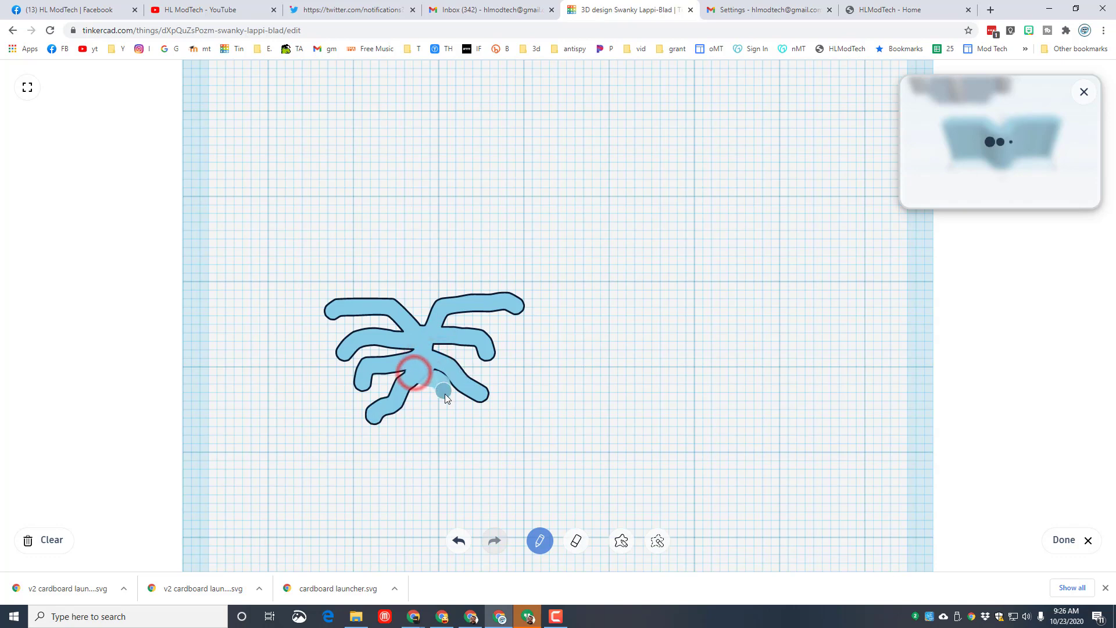
{"action": "left_click", "coordinate": [1064, 540]}
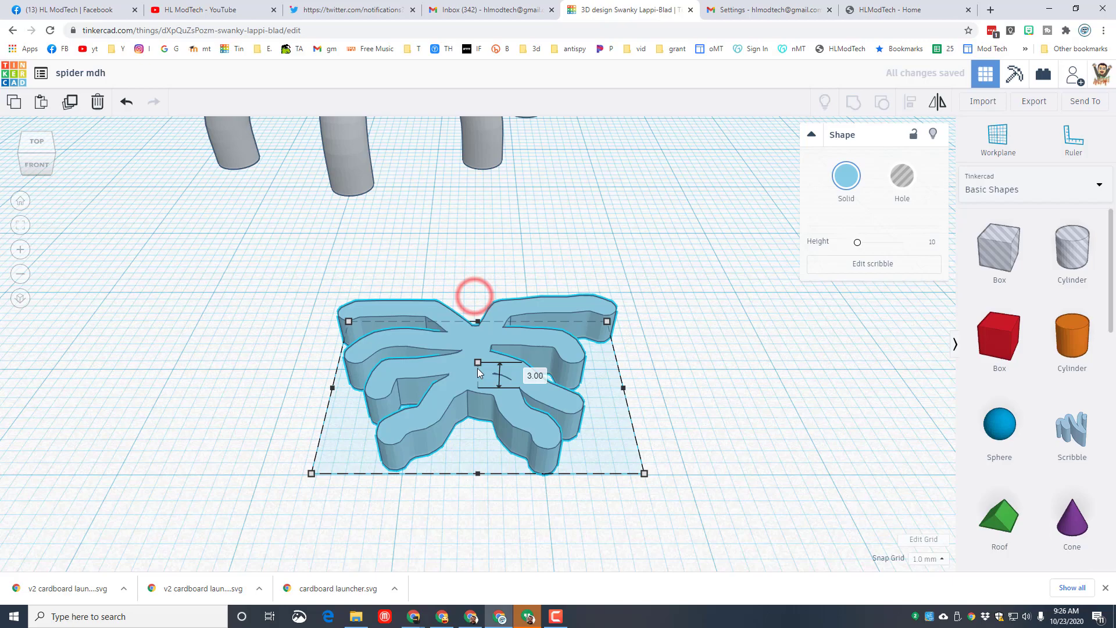
Colour the scribble red, thin it, and move it onto the spider's black back.
{"action": "left_click", "coordinate": [846, 175]}
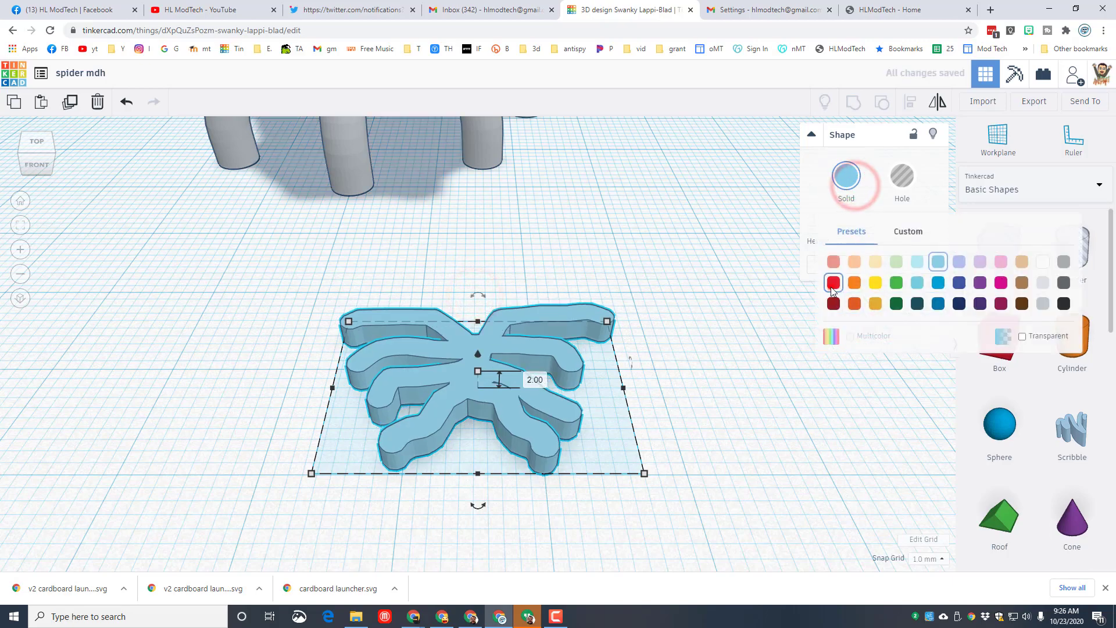
{"action": "left_click", "coordinate": [834, 282]}
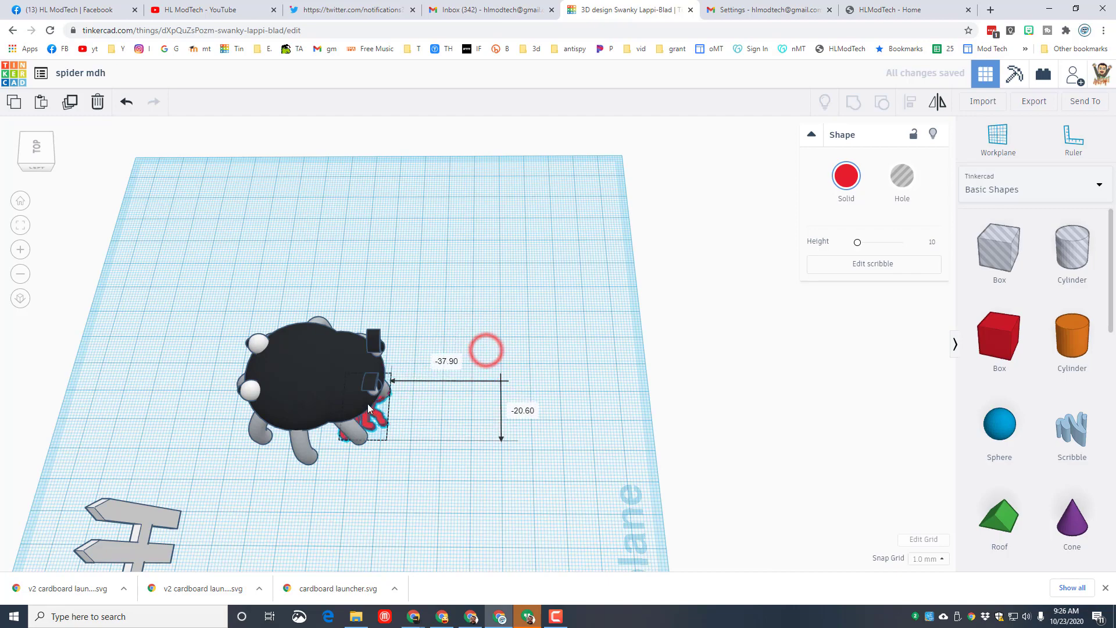
{"action": "key", "text": "ctrl+Up"}
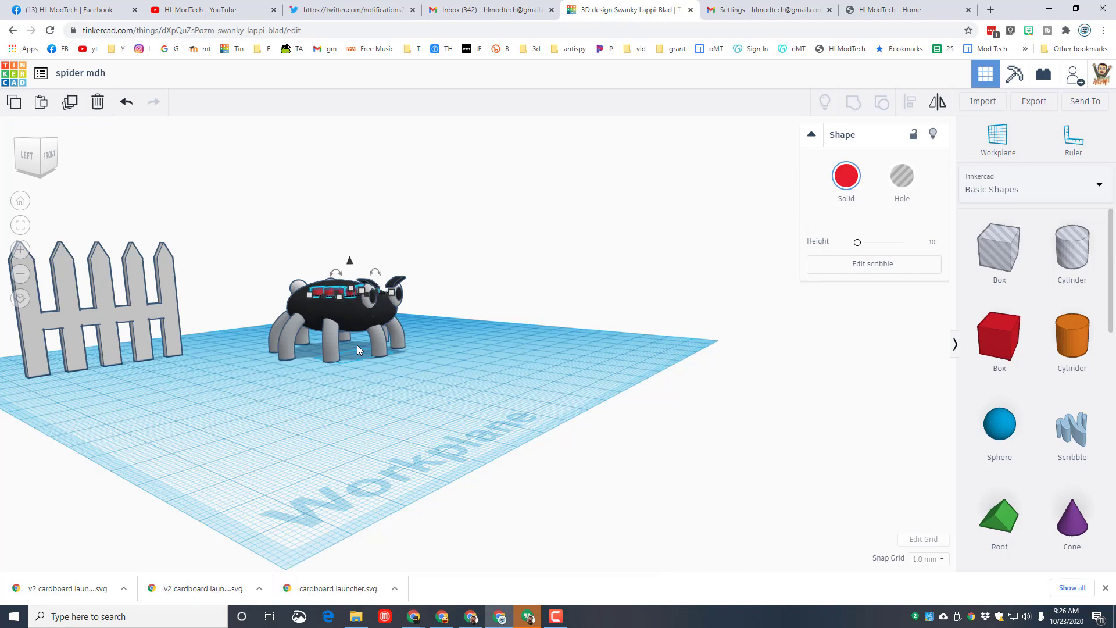
{"action": "left_click_drag", "start_coordinate": [358, 349], "coordinate": [331, 452]}
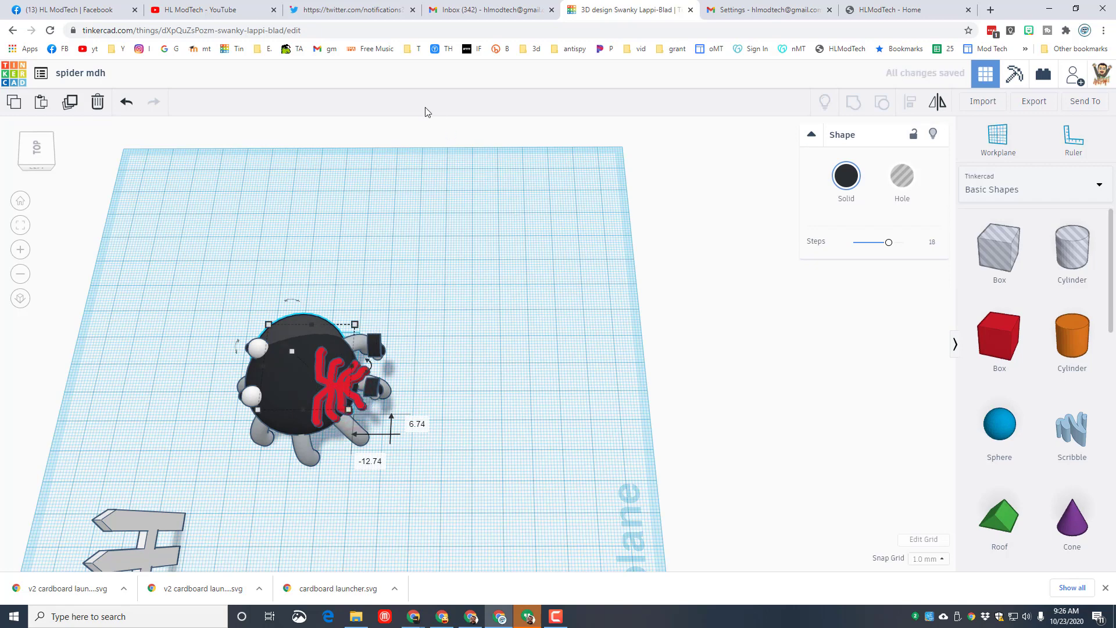
{"action": "left_click", "coordinate": [126, 102]}
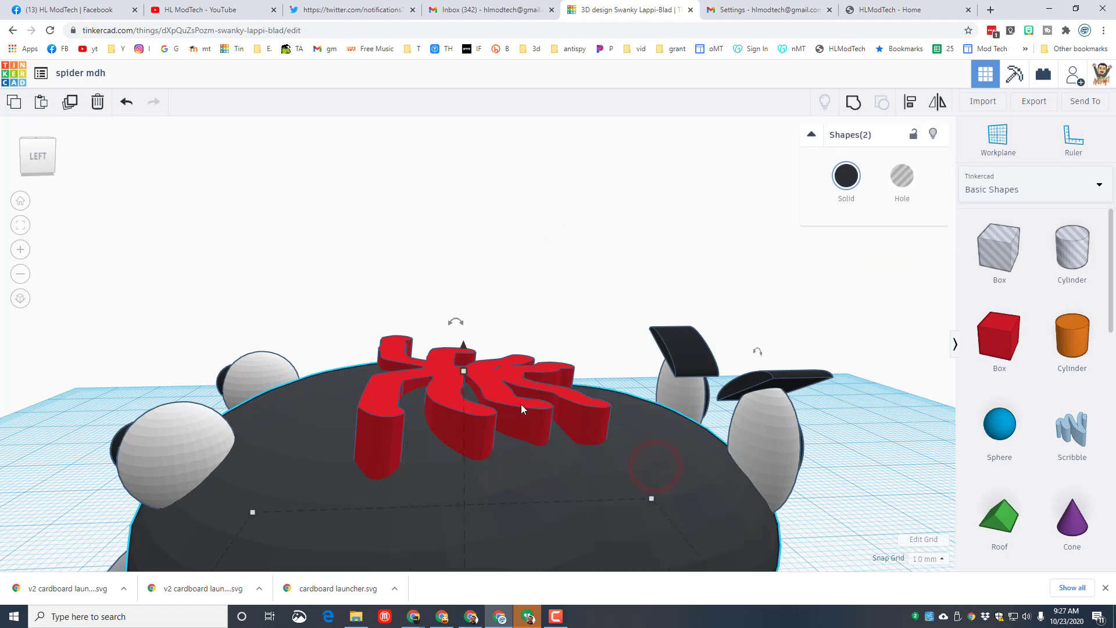
Group the red scribble with the spider body and keep Multicolor so it stays red.
{"action": "left_click", "coordinate": [852, 102]}
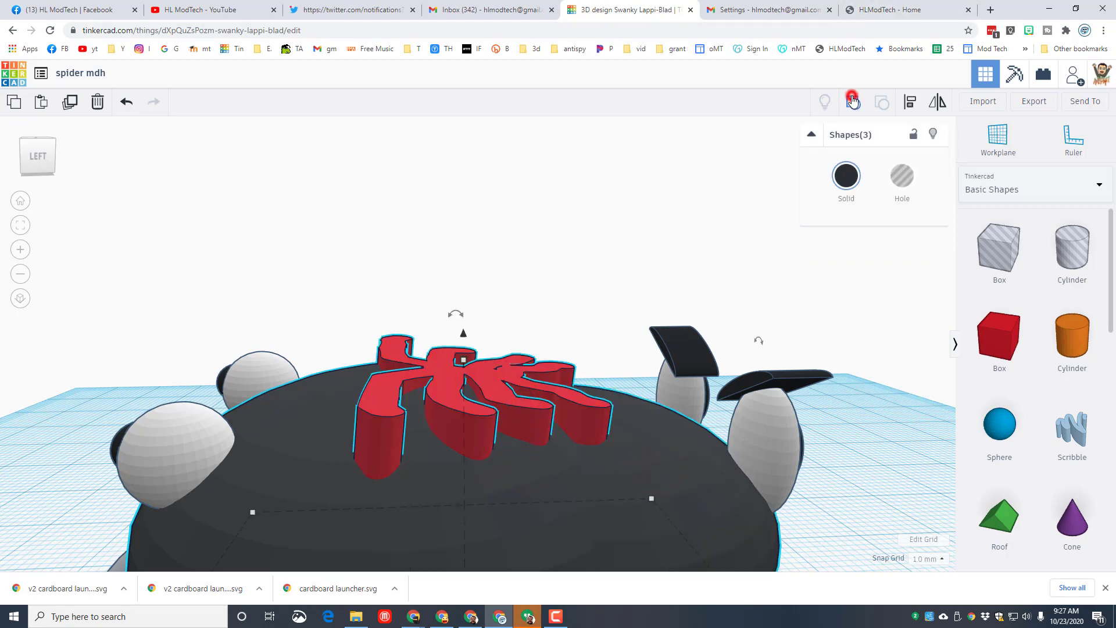
{"action": "left_click", "coordinate": [853, 101]}
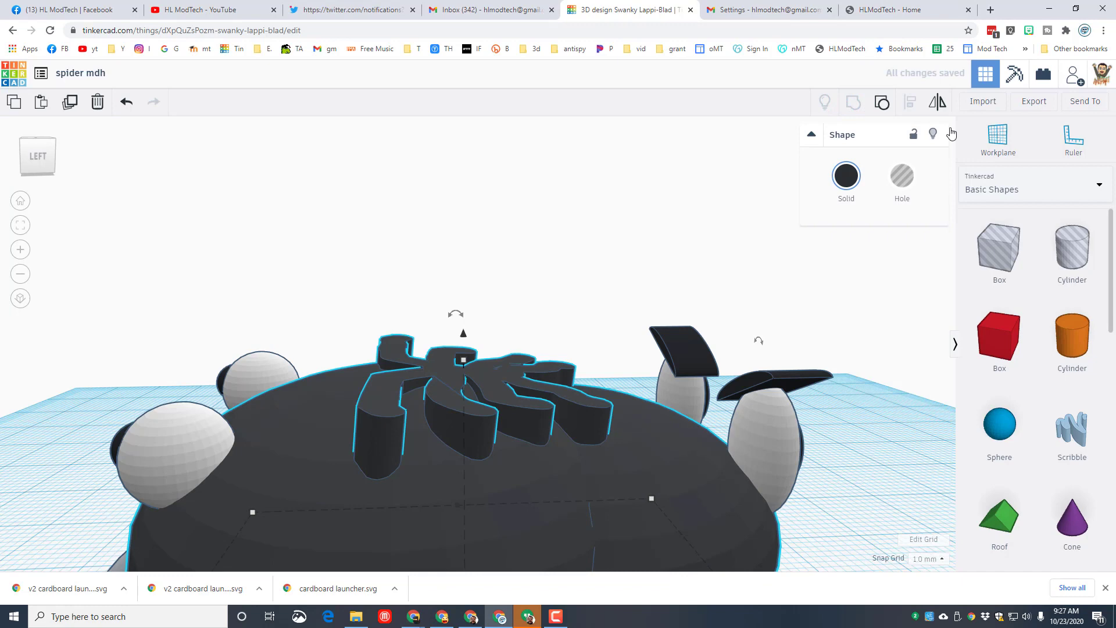
{"action": "left_click", "coordinate": [846, 176]}
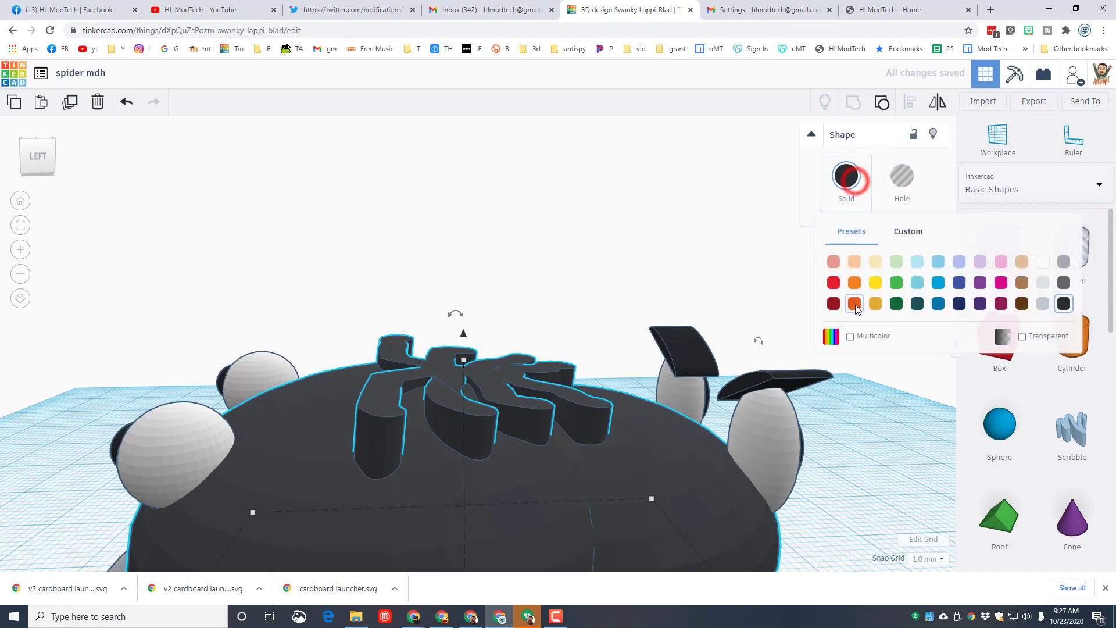
{"action": "left_click", "coordinate": [853, 302]}
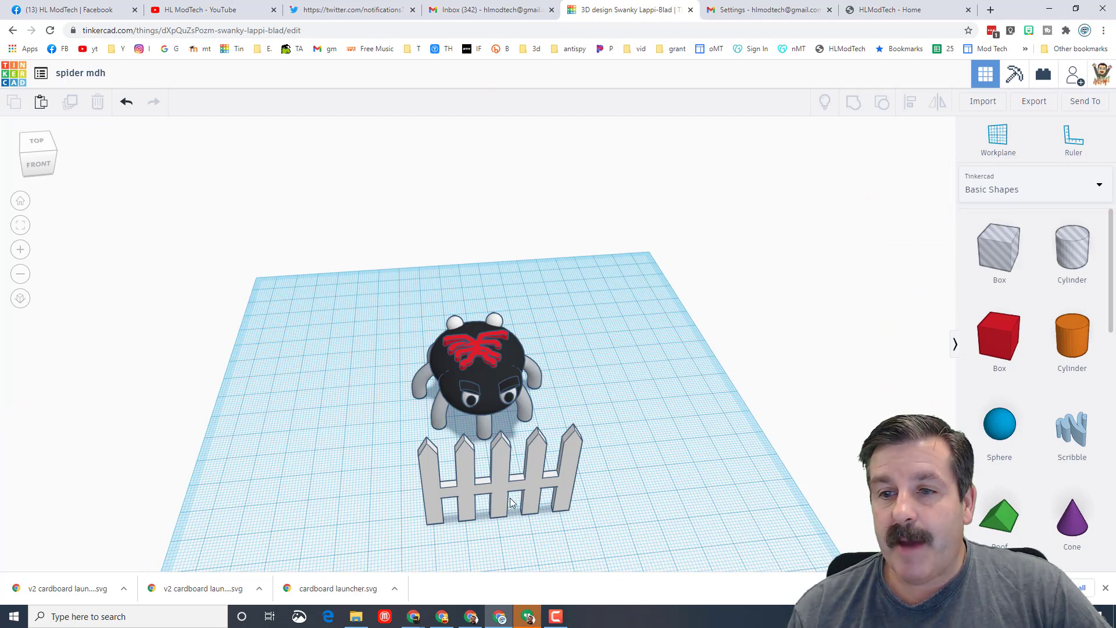
Arrange fence copies into a square pen around the spider, group them, and browse the Characters library.
{"action": "left_click", "coordinate": [498, 476]}
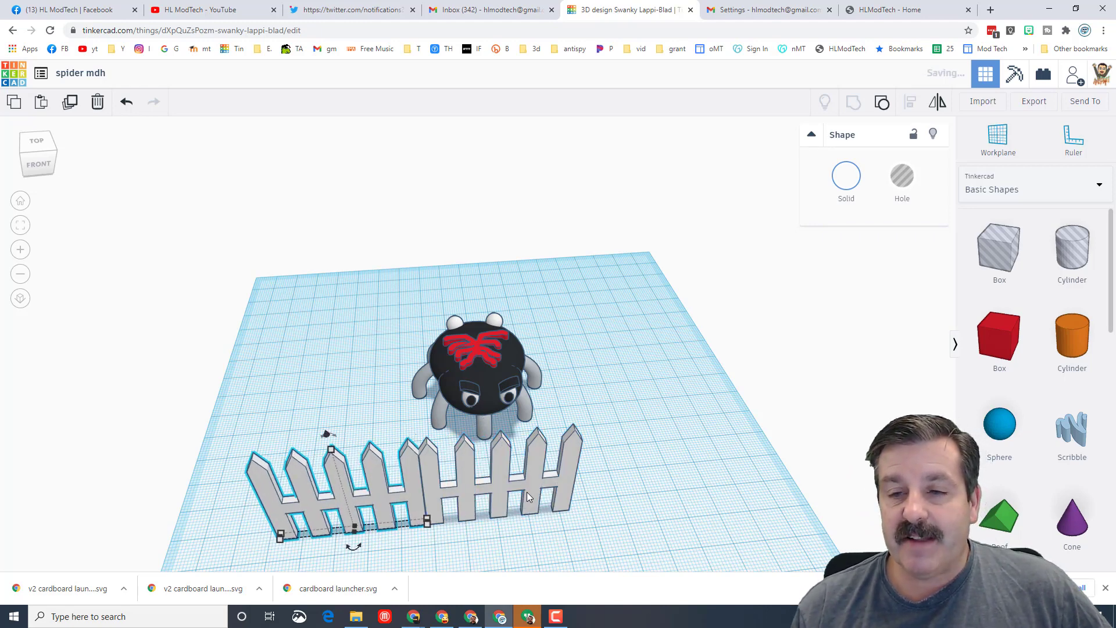
{"action": "mouse_move", "coordinate": [557, 504]}
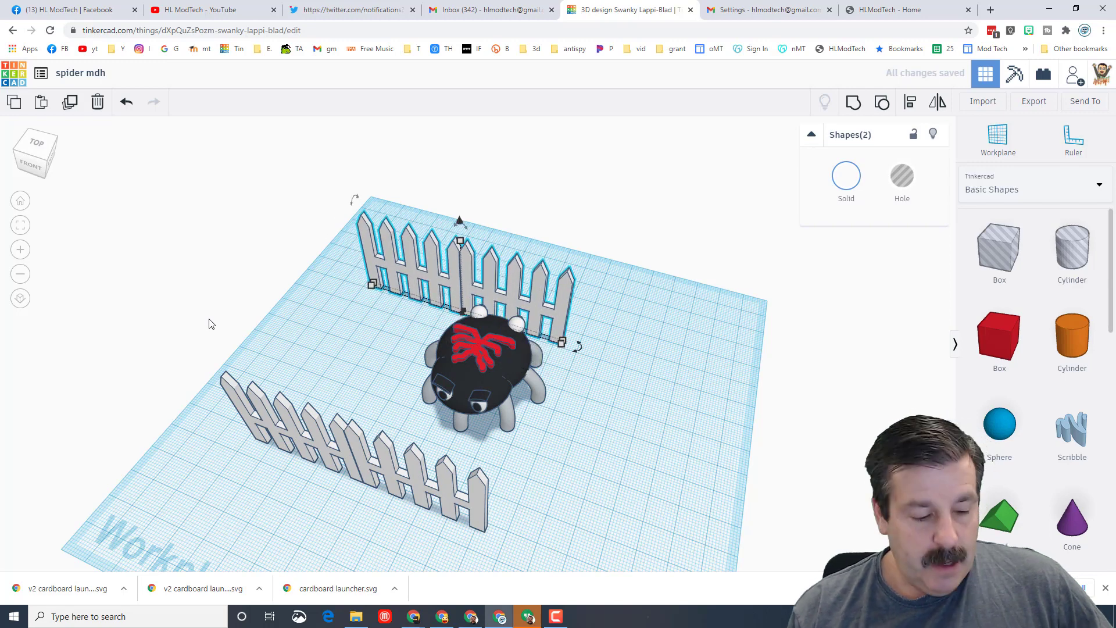
{"action": "left_click_drag", "start_coordinate": [459, 278], "coordinate": [530, 171]}
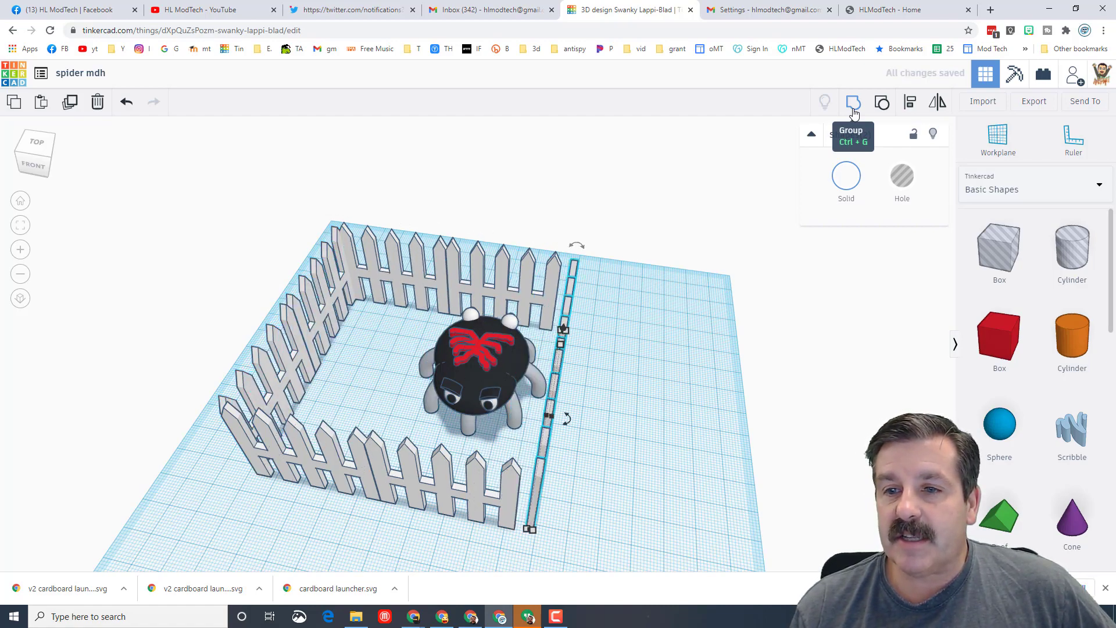
{"action": "left_click", "coordinate": [854, 102]}
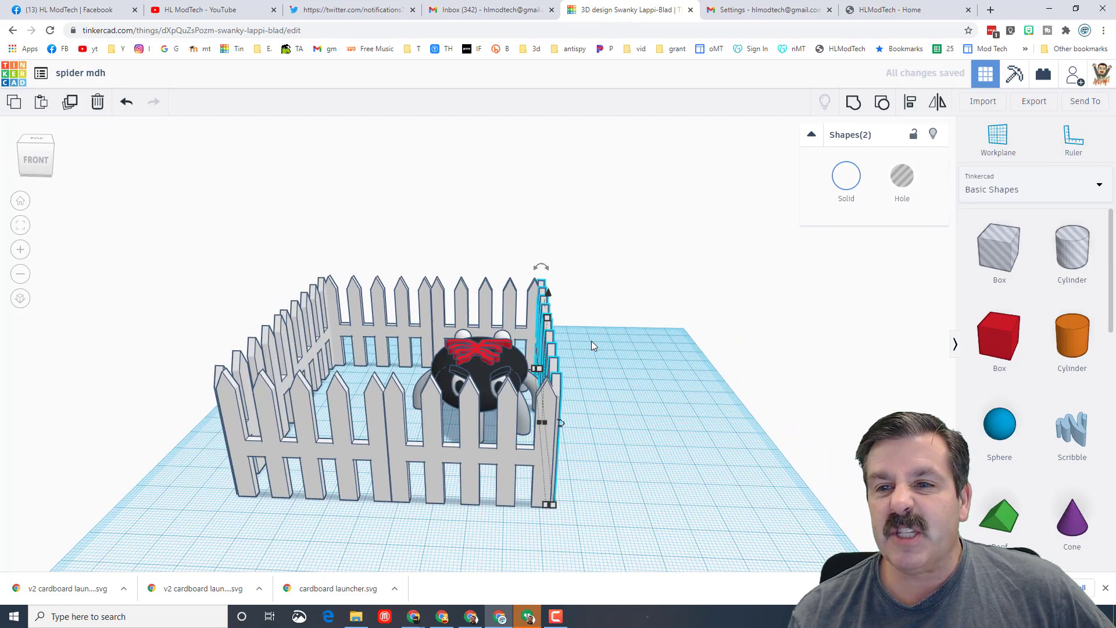
{"action": "left_click", "coordinate": [1033, 188]}
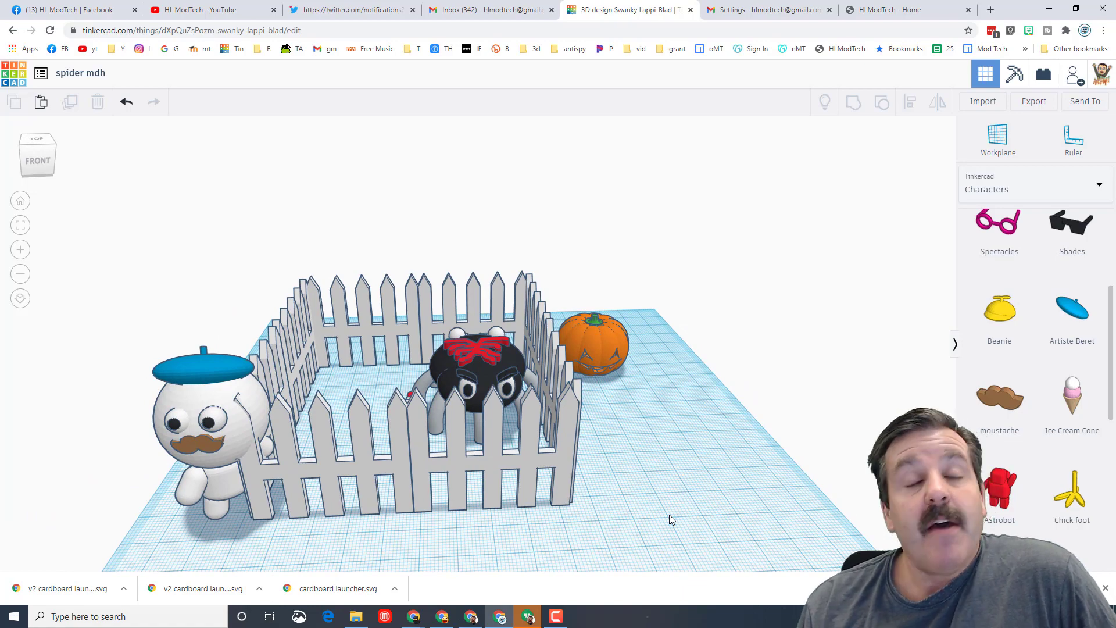
{"action": "left_click", "coordinate": [1085, 100]}
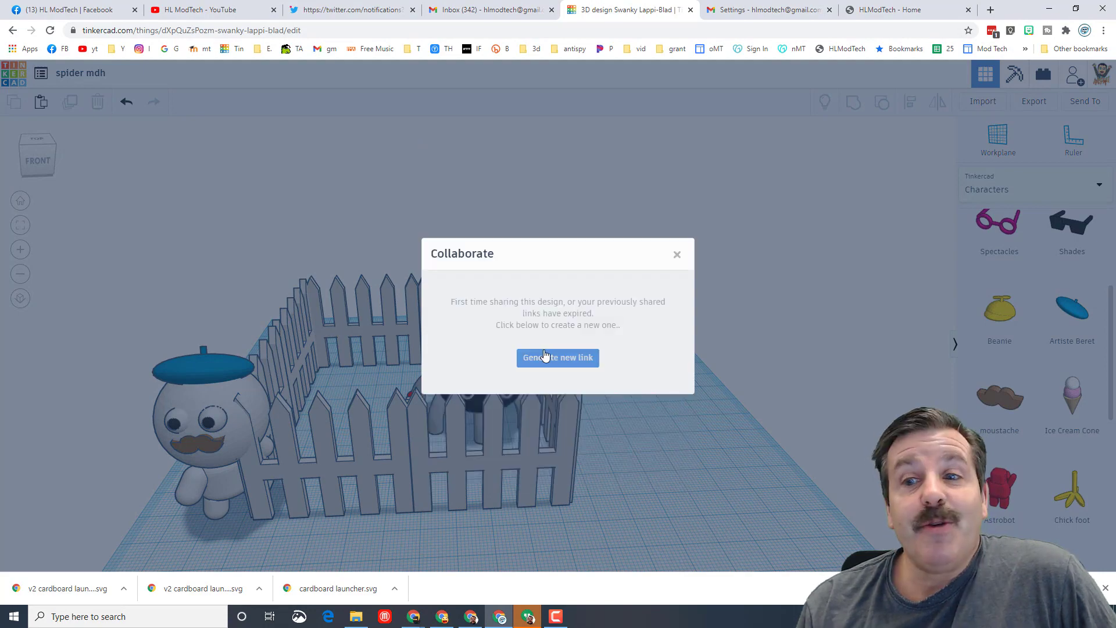
{"action": "left_click", "coordinate": [558, 357]}
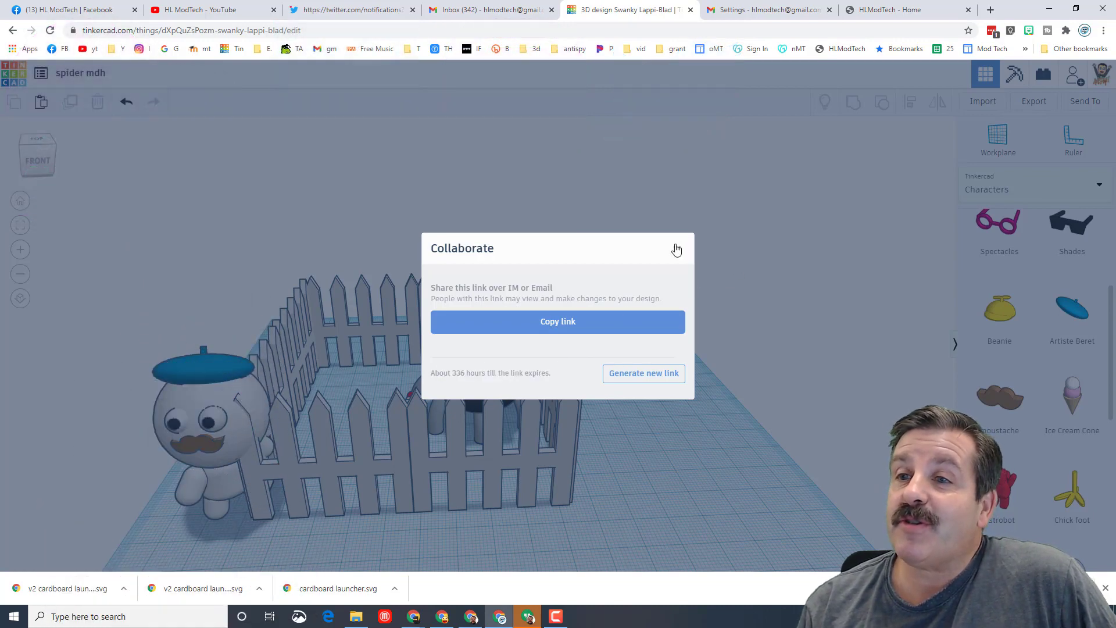
{"action": "left_click", "coordinate": [676, 248]}
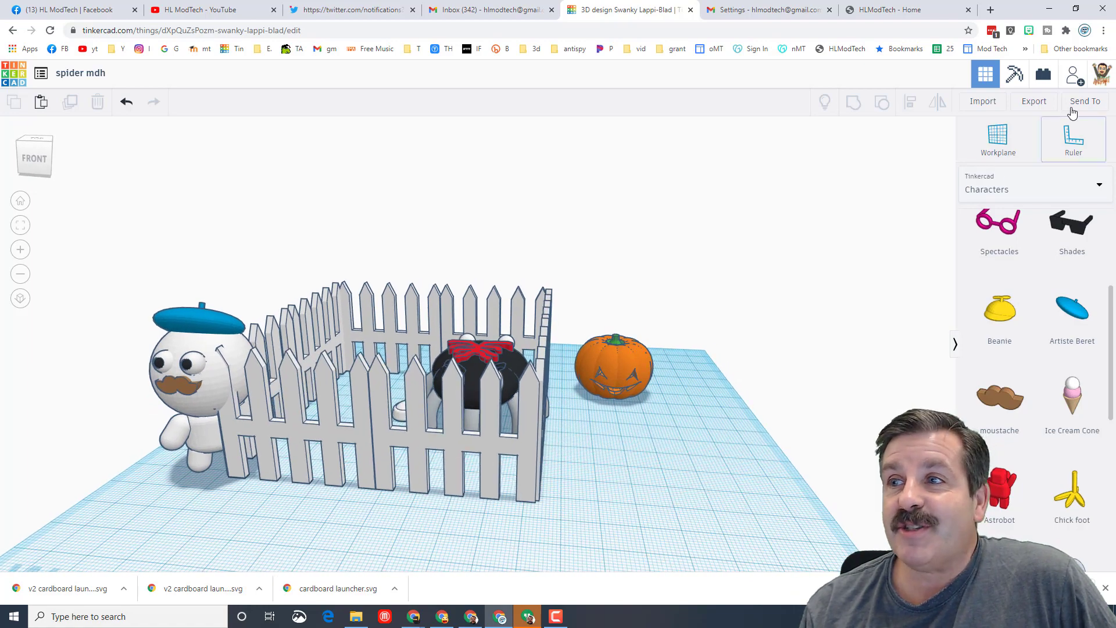
{"action": "left_click", "coordinate": [1085, 100]}
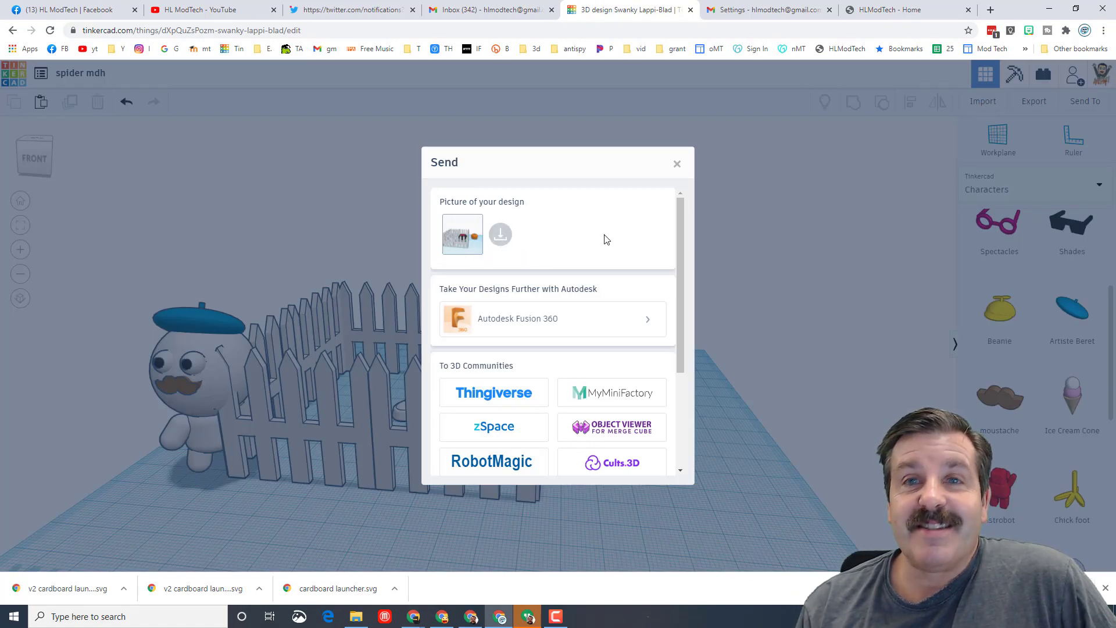
{"action": "left_click", "coordinate": [676, 163]}
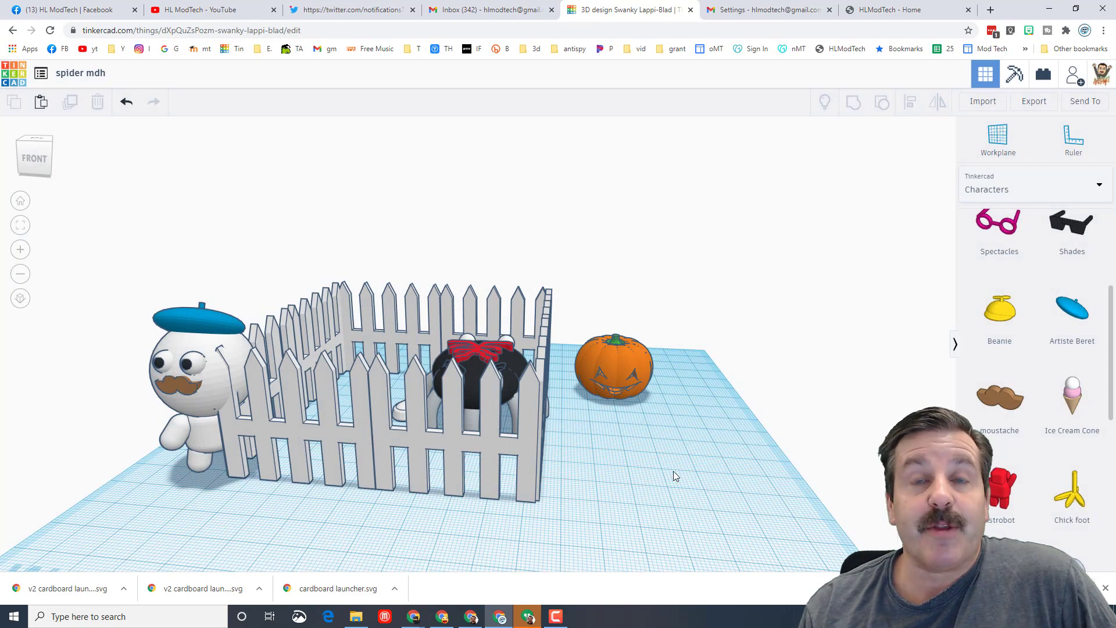